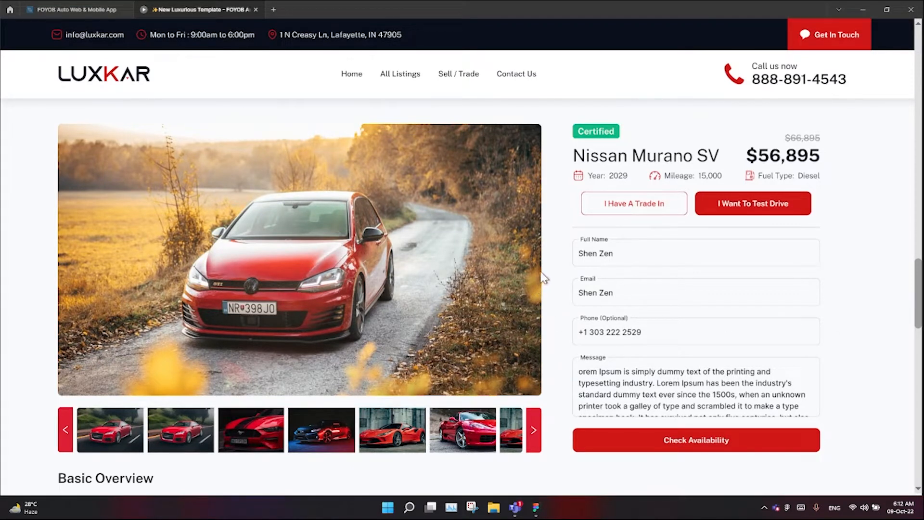
mouse_move(546, 271)
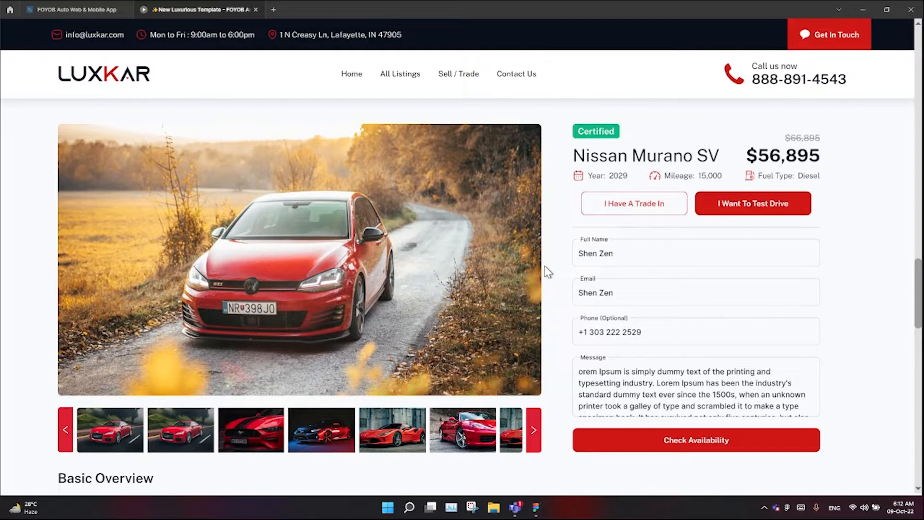
mouse_move(550, 274)
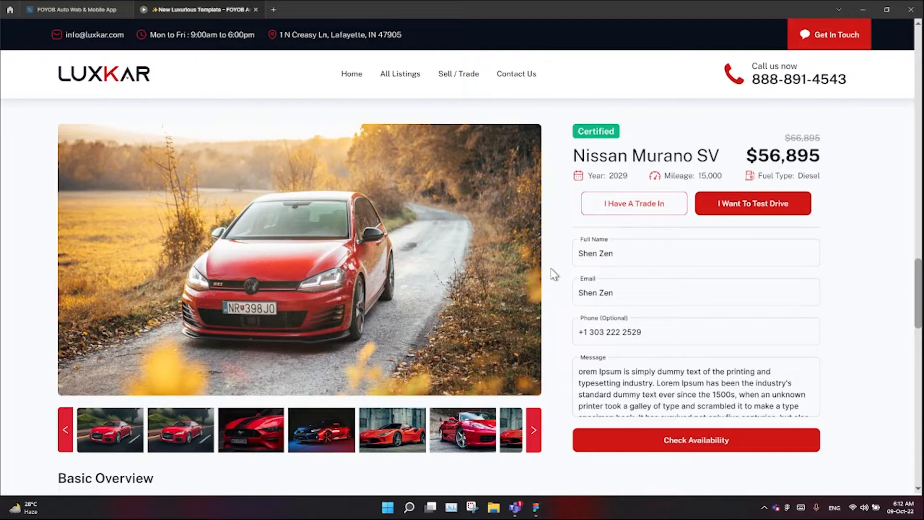
mouse_move(730, 337)
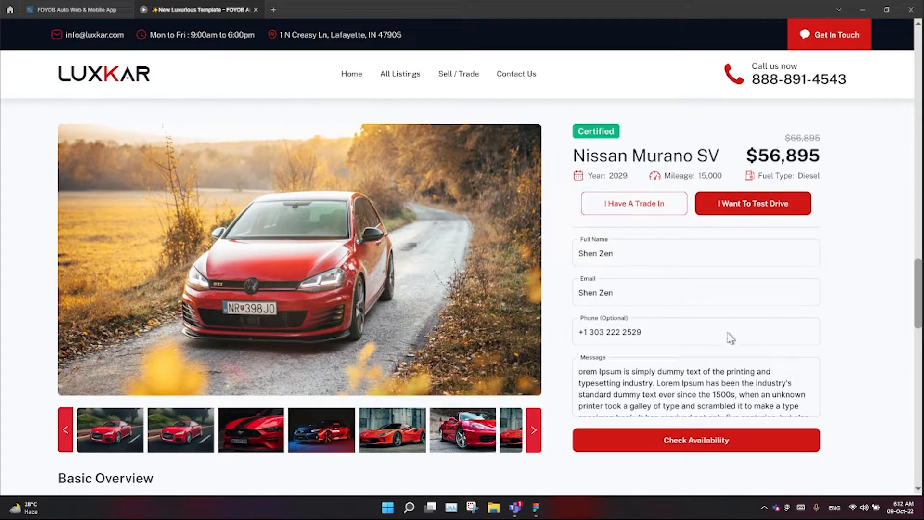
mouse_move(327, 262)
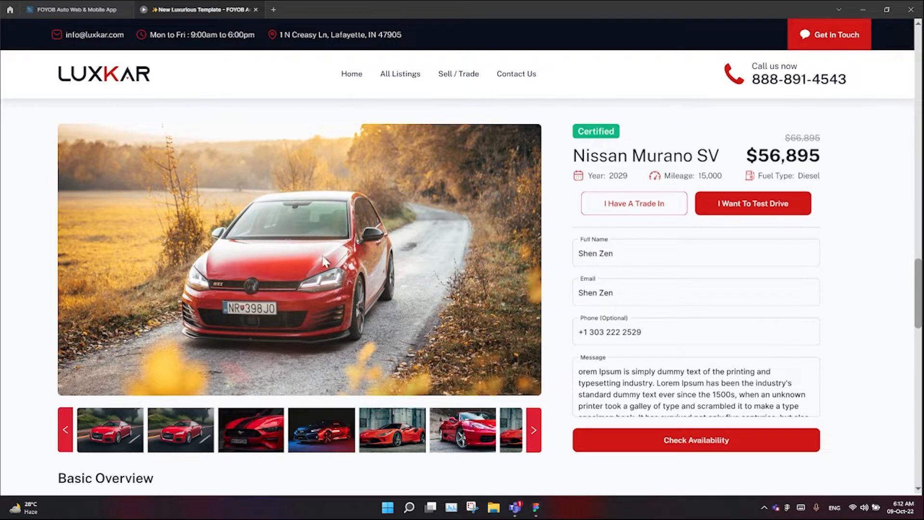
mouse_move(289, 187)
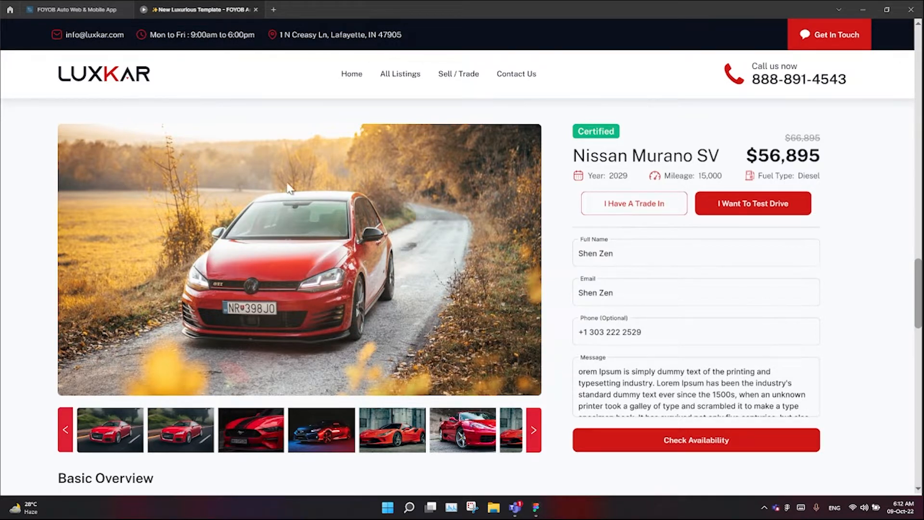
mouse_move(441, 436)
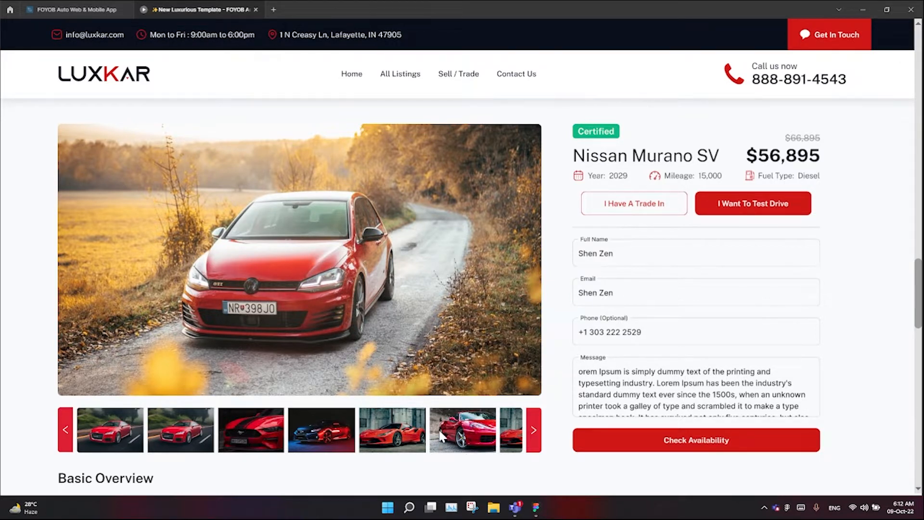
mouse_move(470, 307)
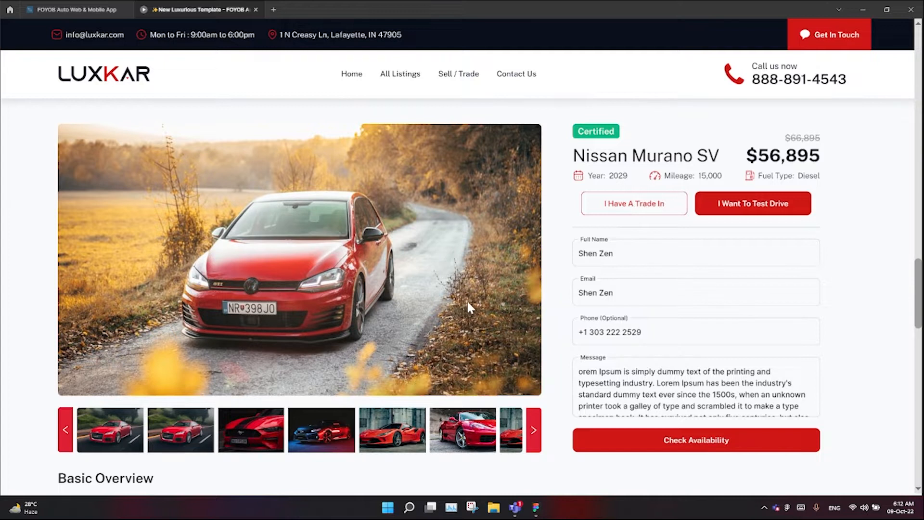
mouse_move(643, 173)
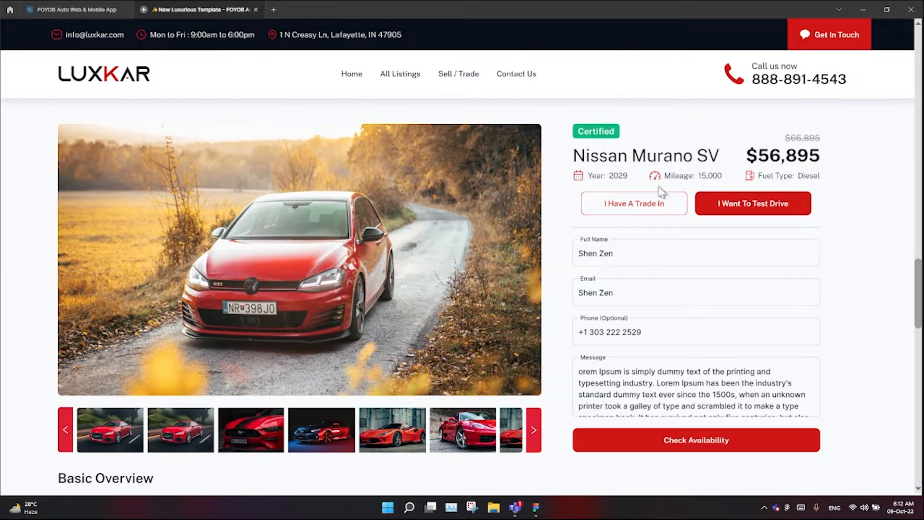
mouse_move(710, 158)
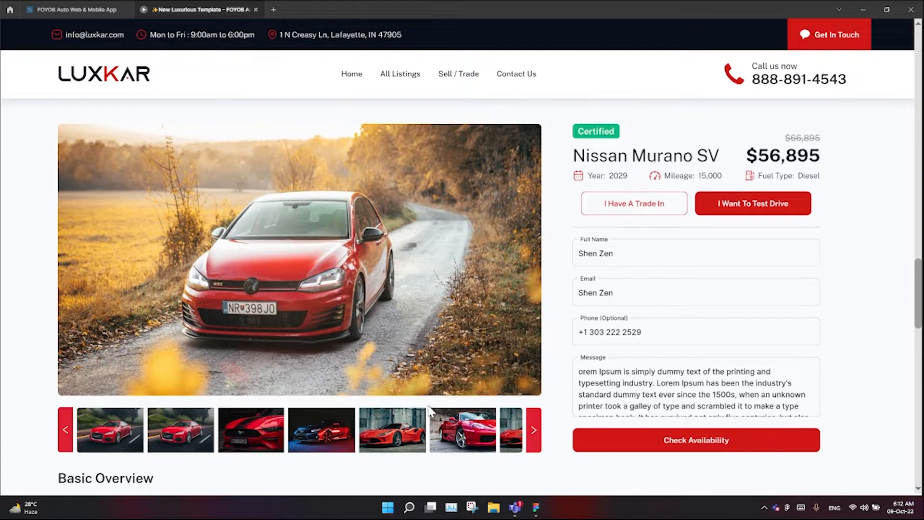
Scroll down through the LuxKar Vehicle Details page to review the gallery, form and lower sections.
scroll("down", 3)
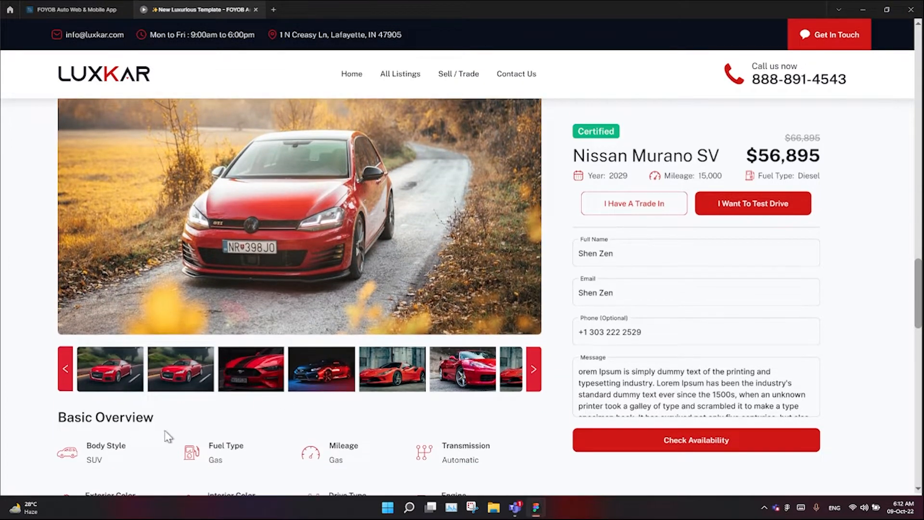
scroll("down", 3)
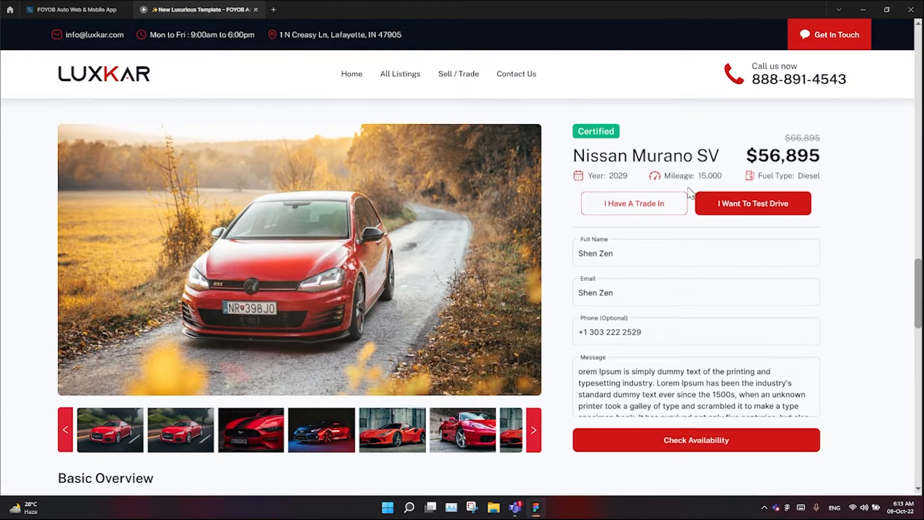
mouse_move(474, 311)
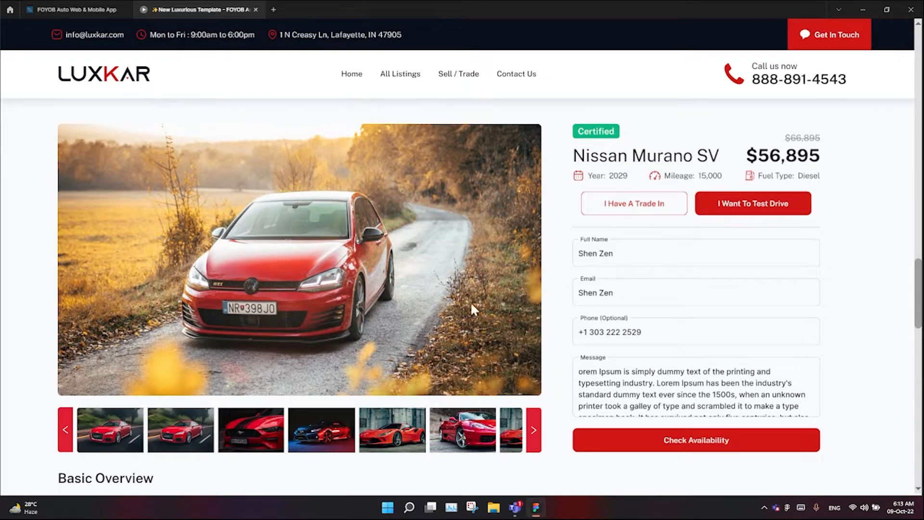
mouse_move(280, 284)
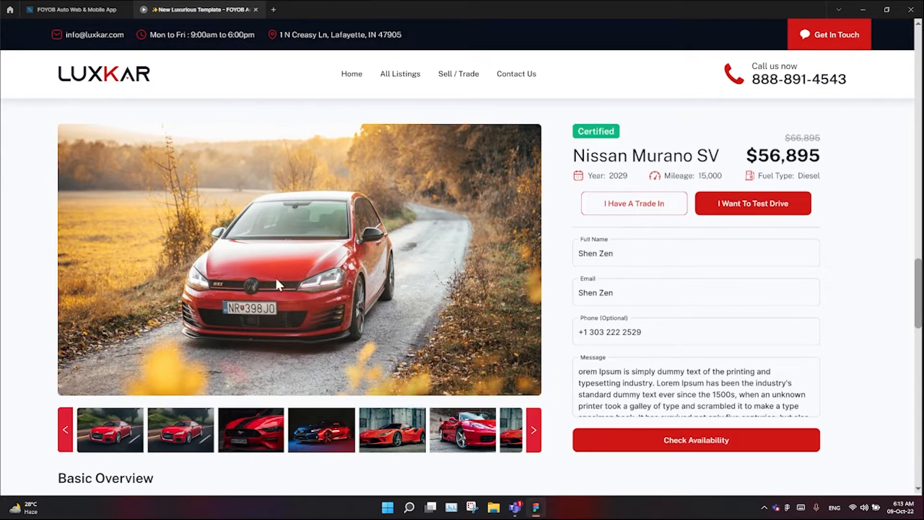
scroll("down", 3)
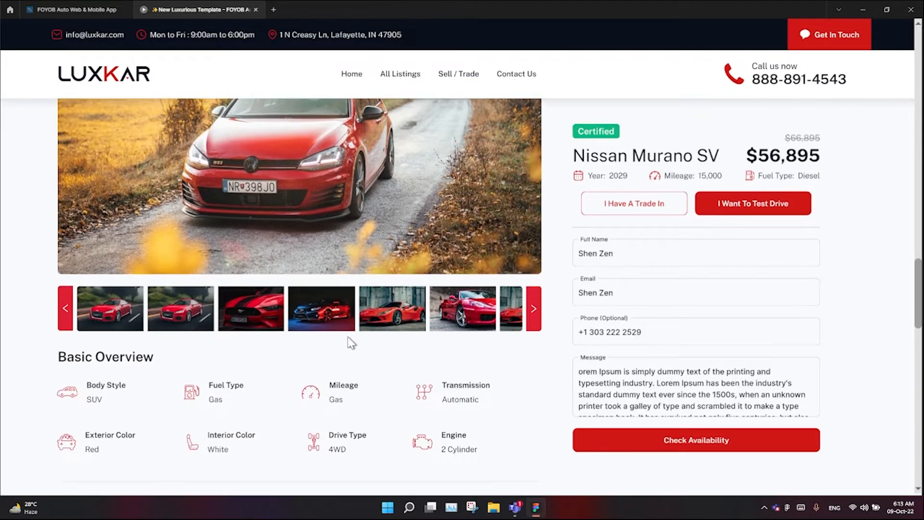
scroll("down", 3)
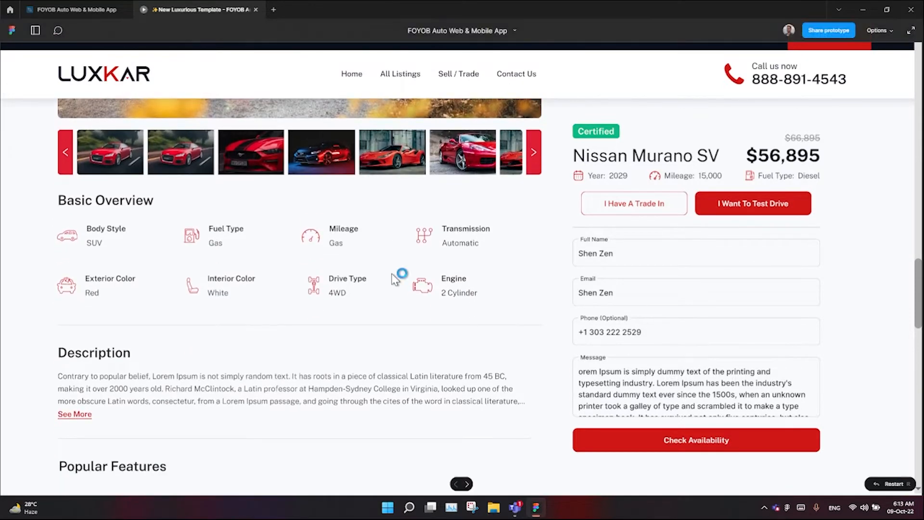
scroll("down", 3)
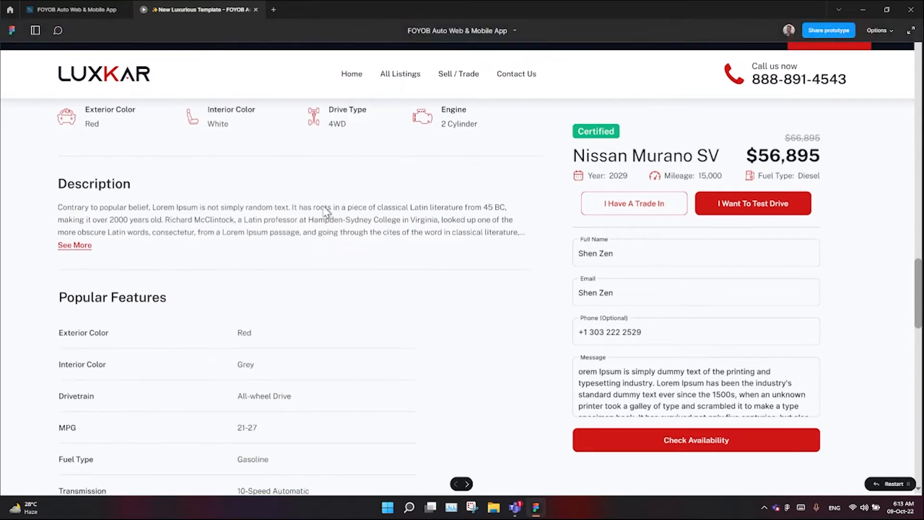
scroll("down", 3)
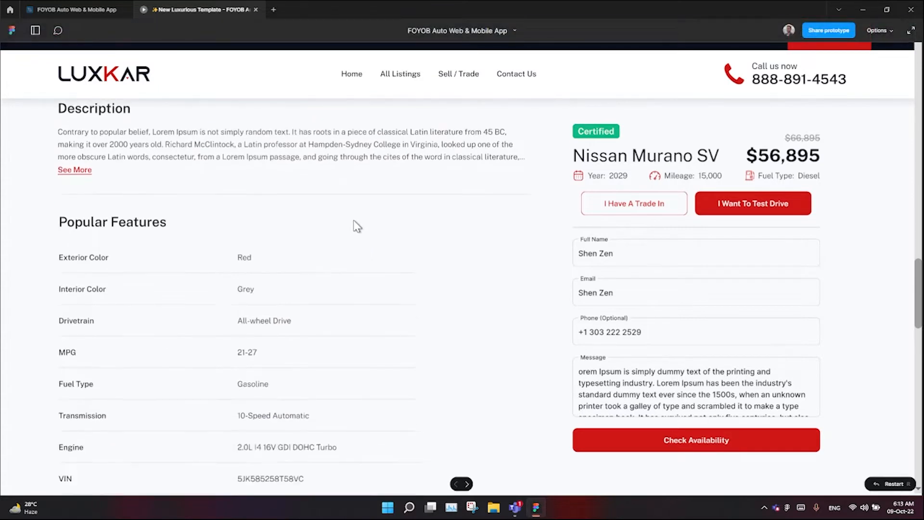
scroll("down", 3)
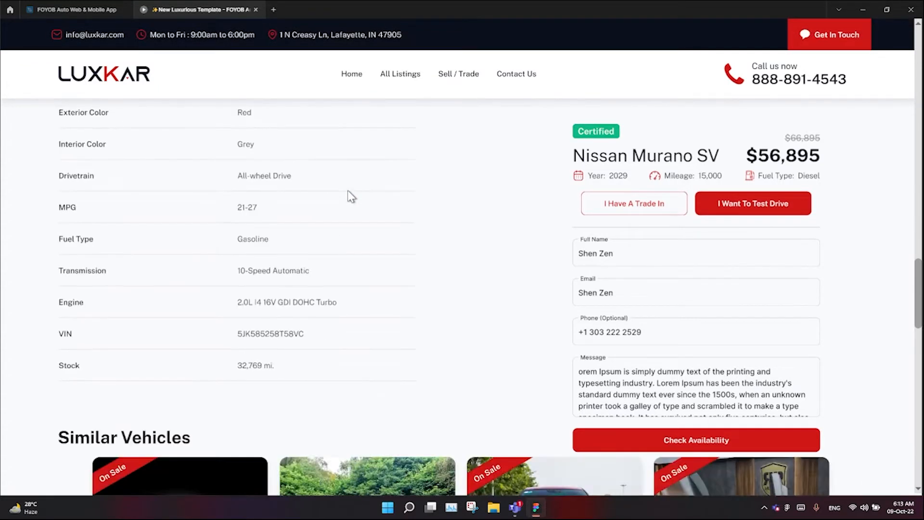
mouse_move(331, 238)
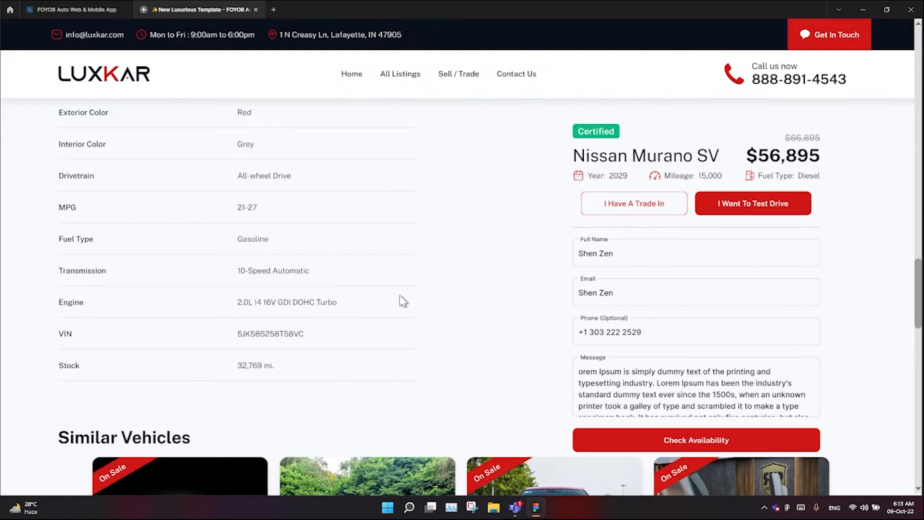
mouse_move(665, 453)
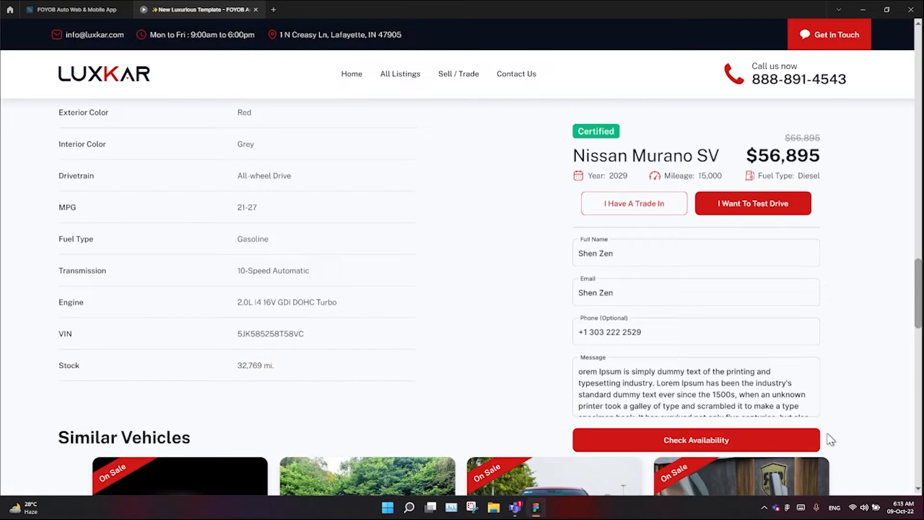
mouse_move(397, 444)
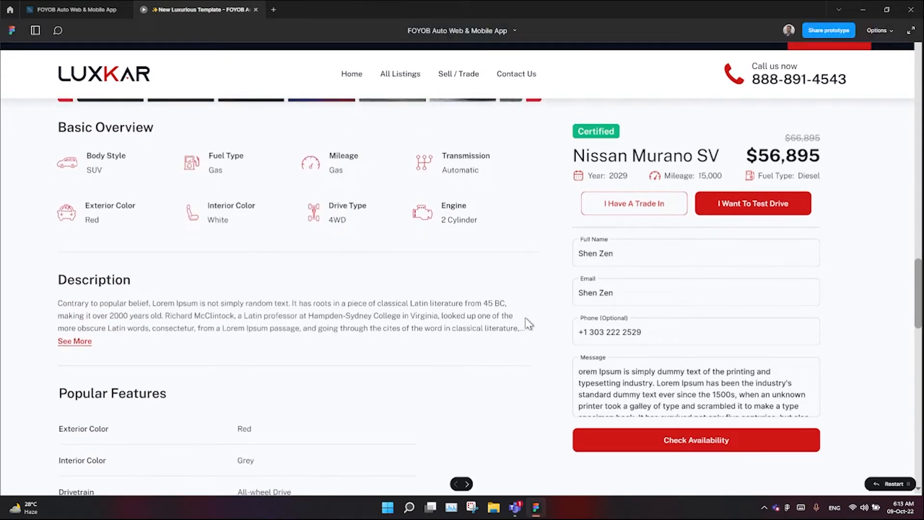
scroll("down", 3)
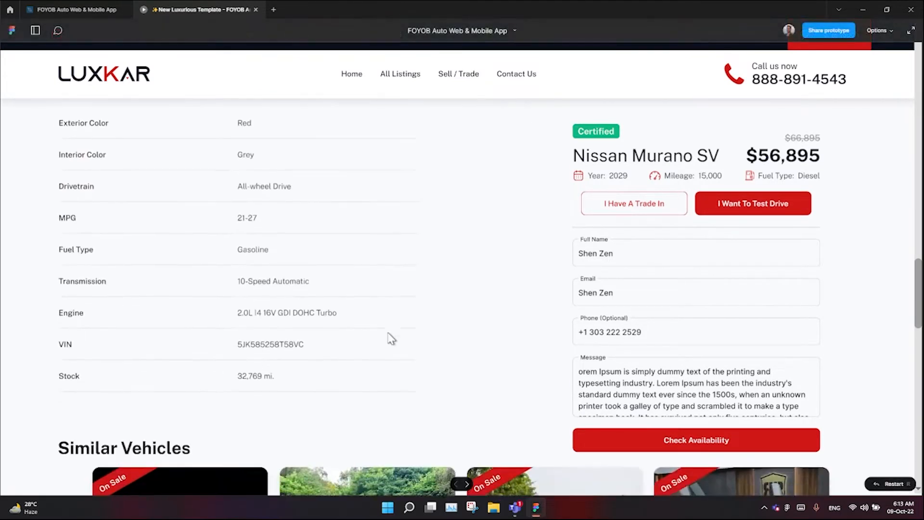
scroll("down", 3)
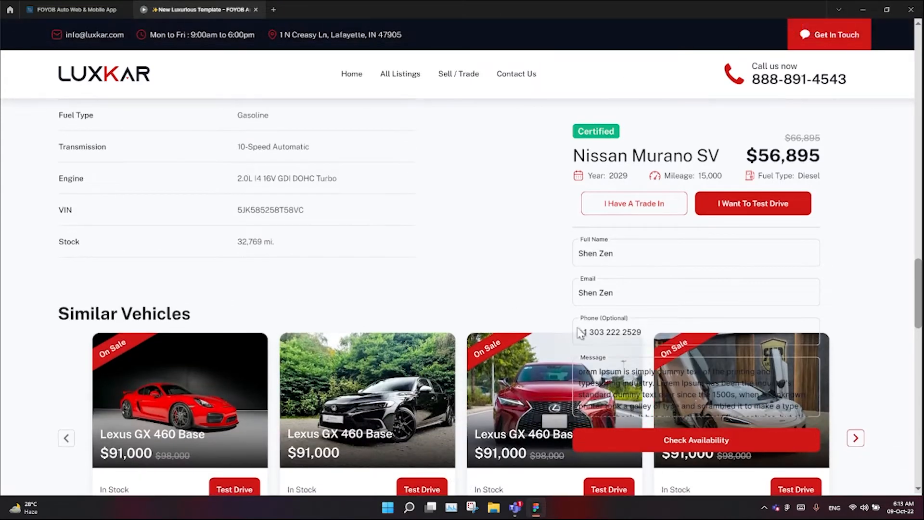
scroll("down", 3)
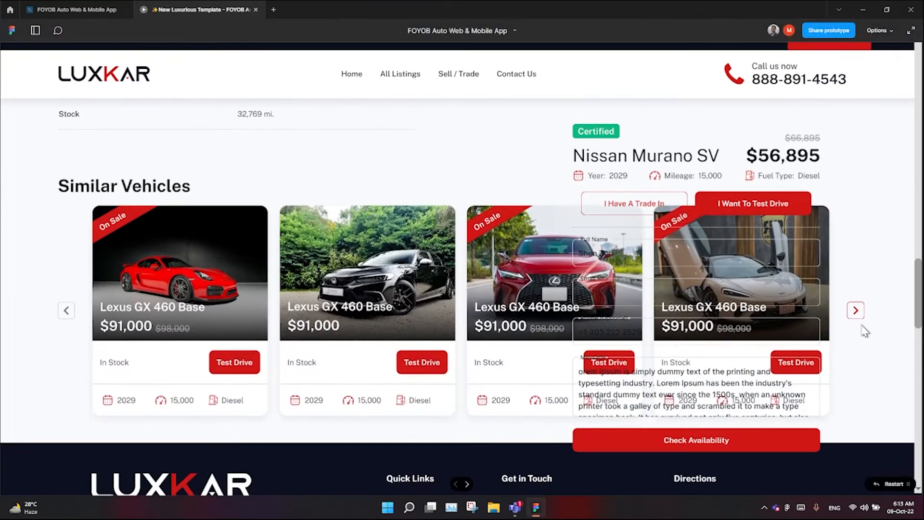
scroll("down", 3)
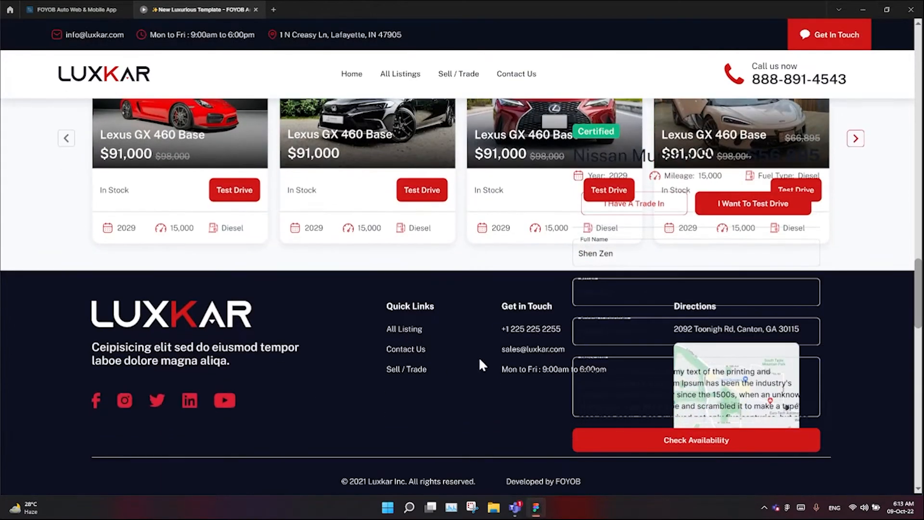
mouse_move(563, 384)
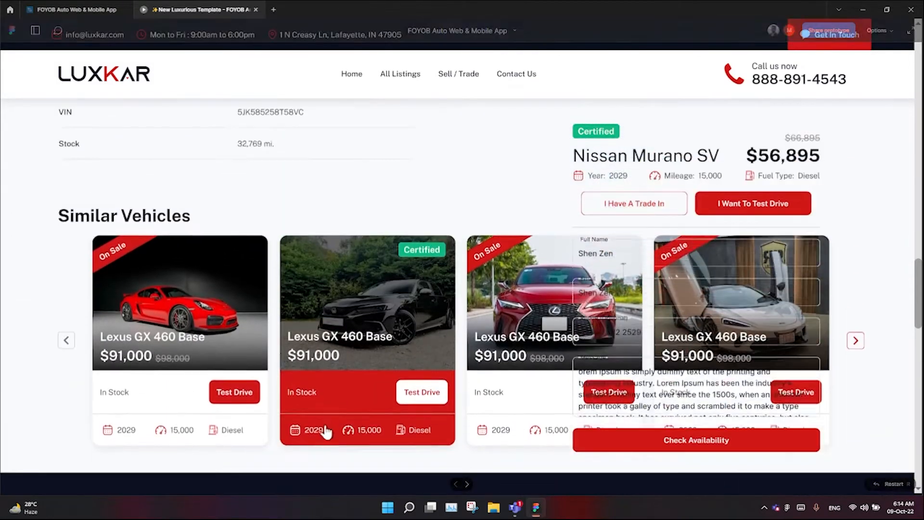
scroll("down", 3)
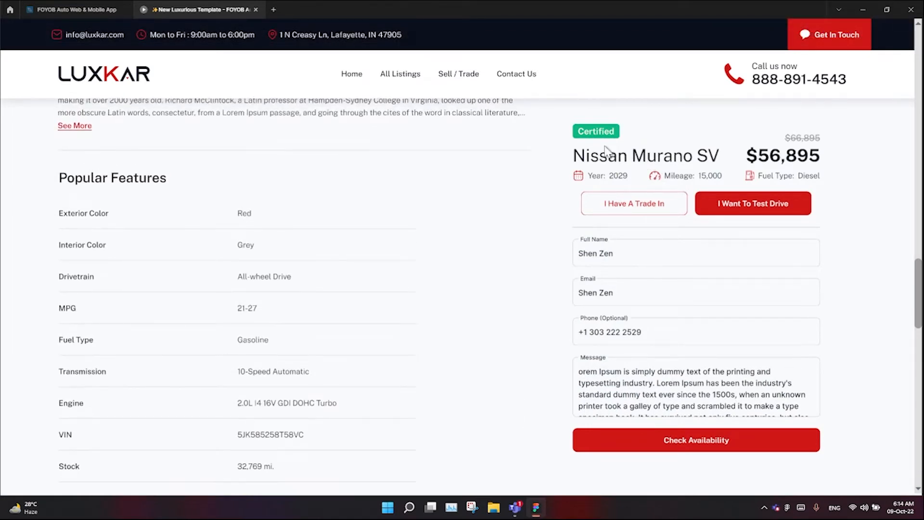
scroll("down", 3)
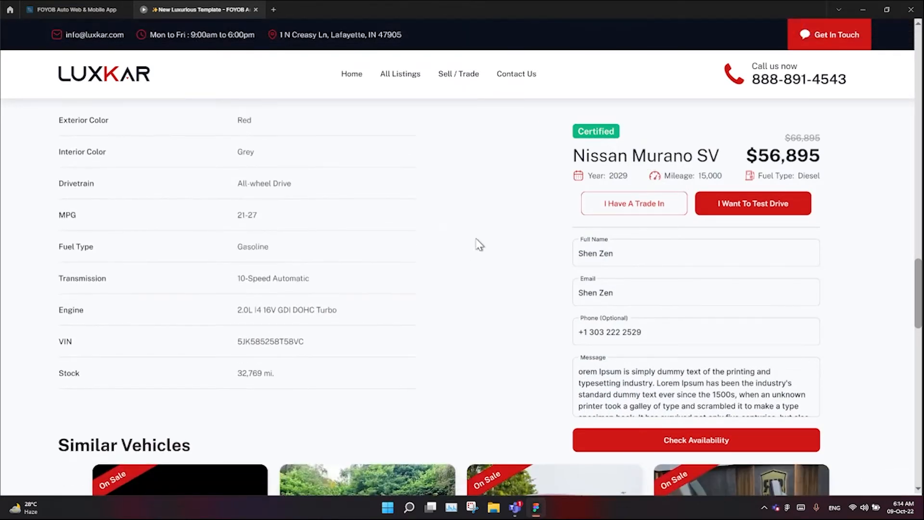
scroll("down", 3)
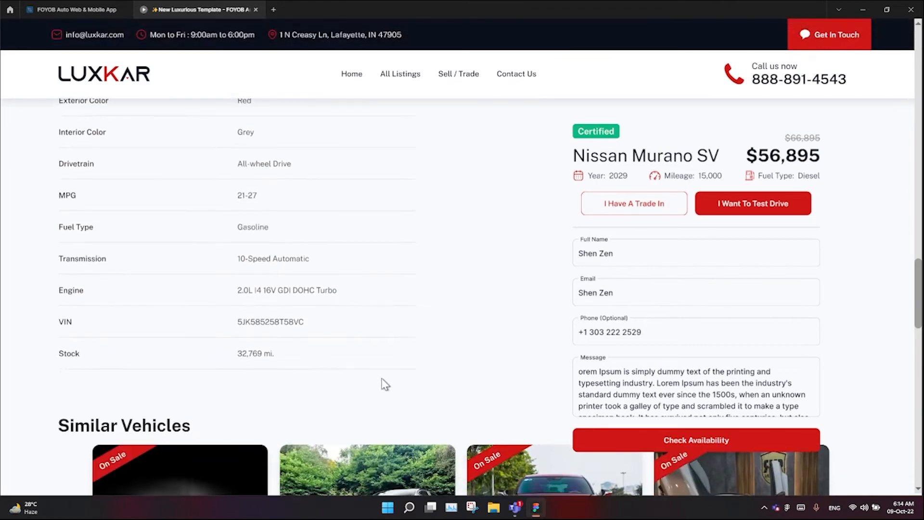
scroll("down", 3)
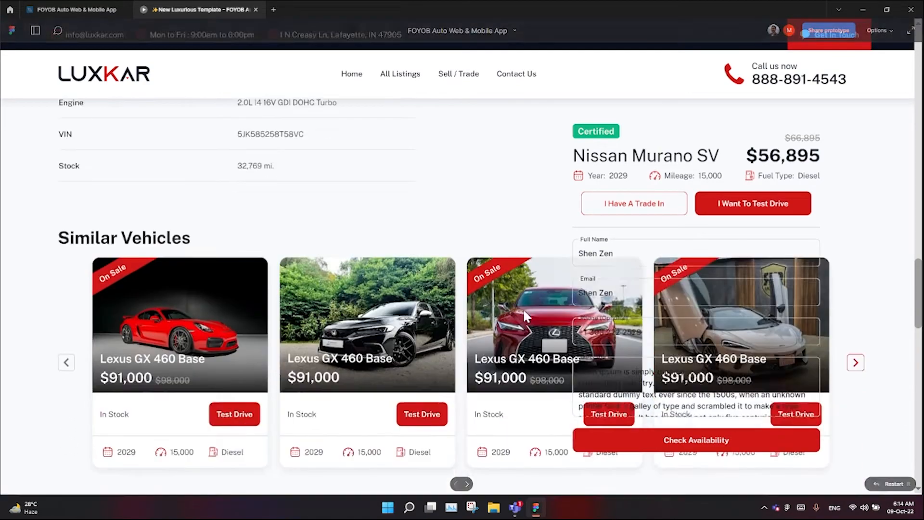
scroll("down", 3)
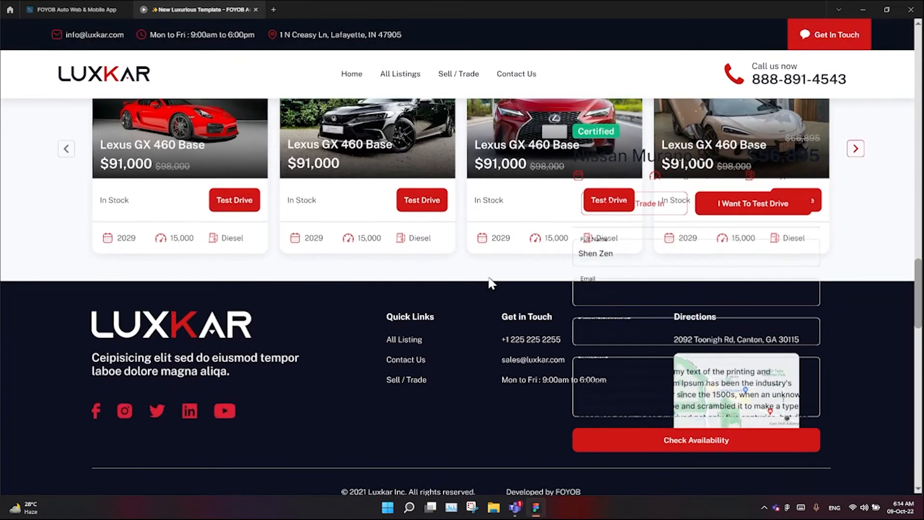
scroll("up", 3)
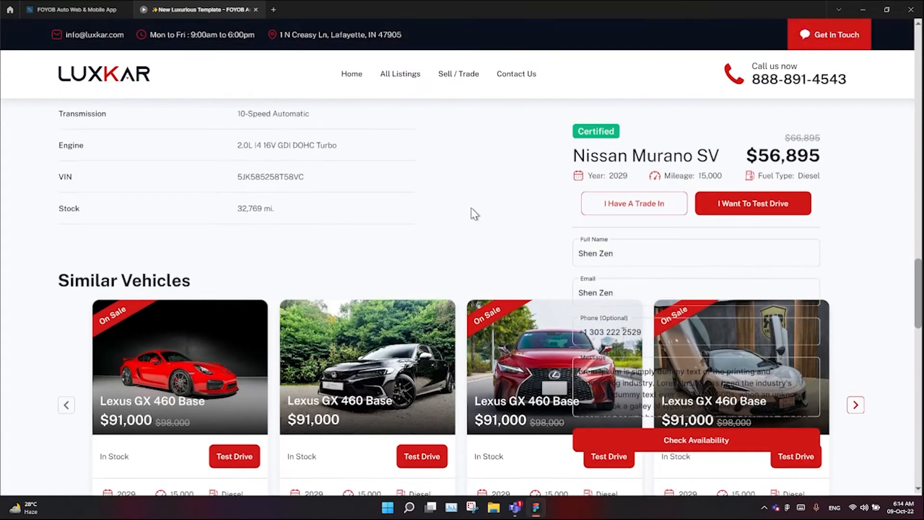
mouse_move(478, 219)
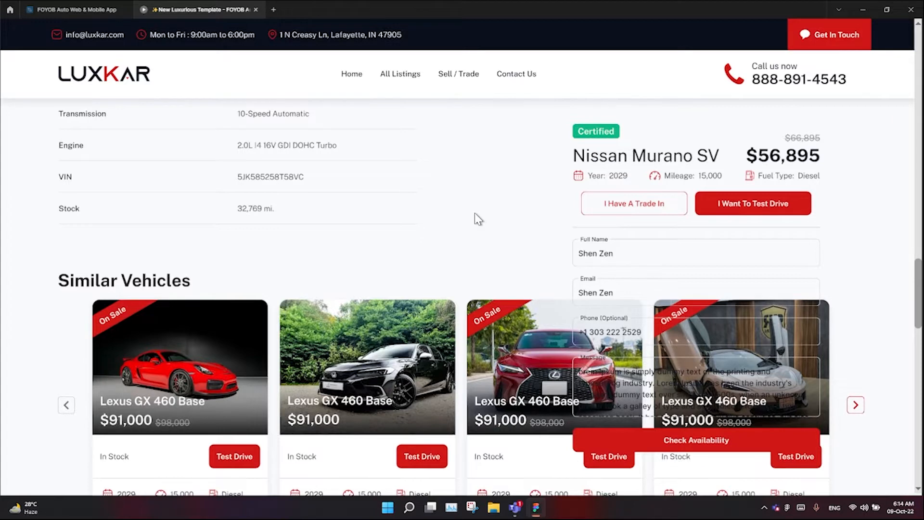
scroll("up", 3)
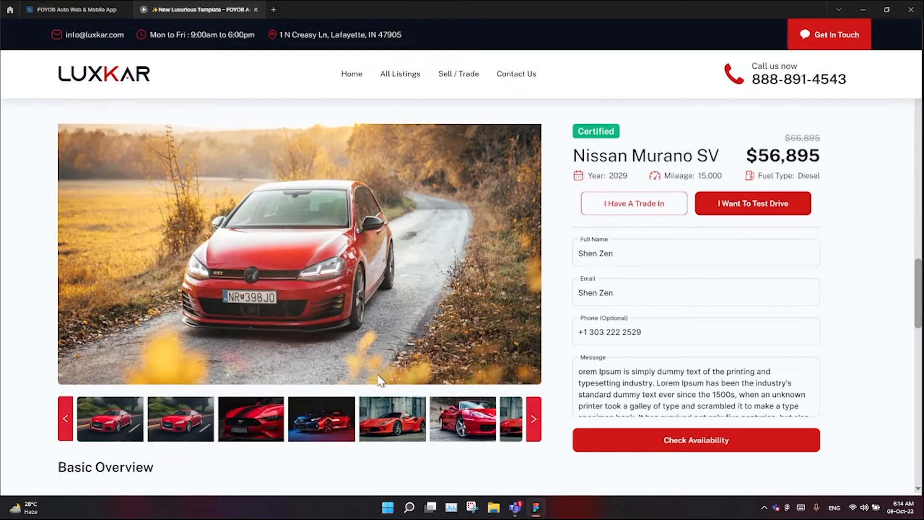
scroll("down", 3)
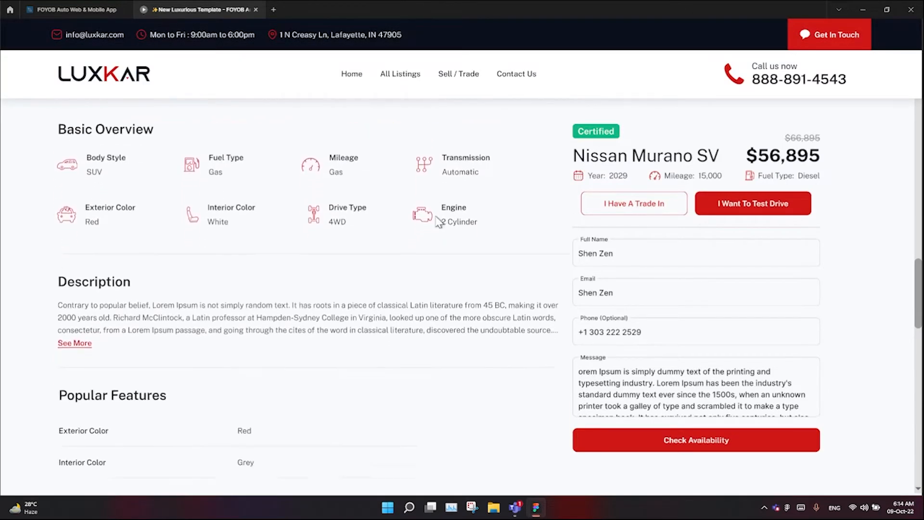
scroll("down", 3)
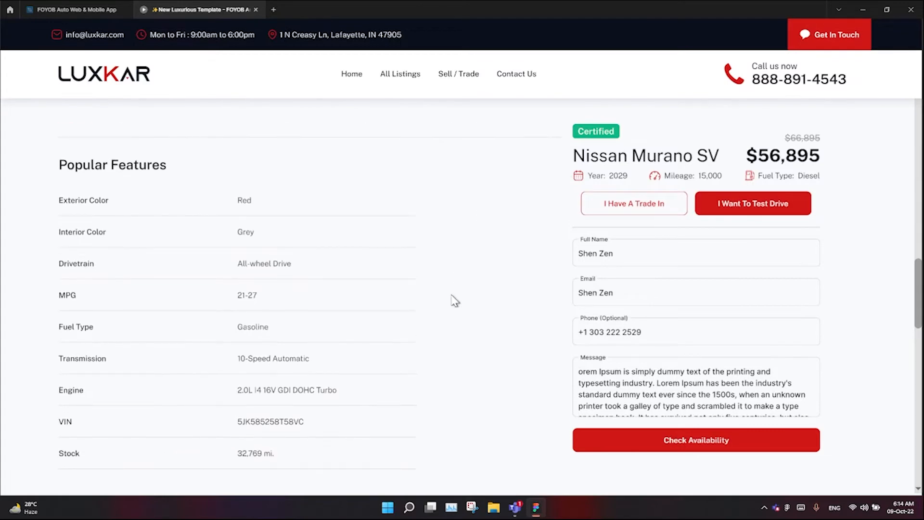
mouse_move(453, 479)
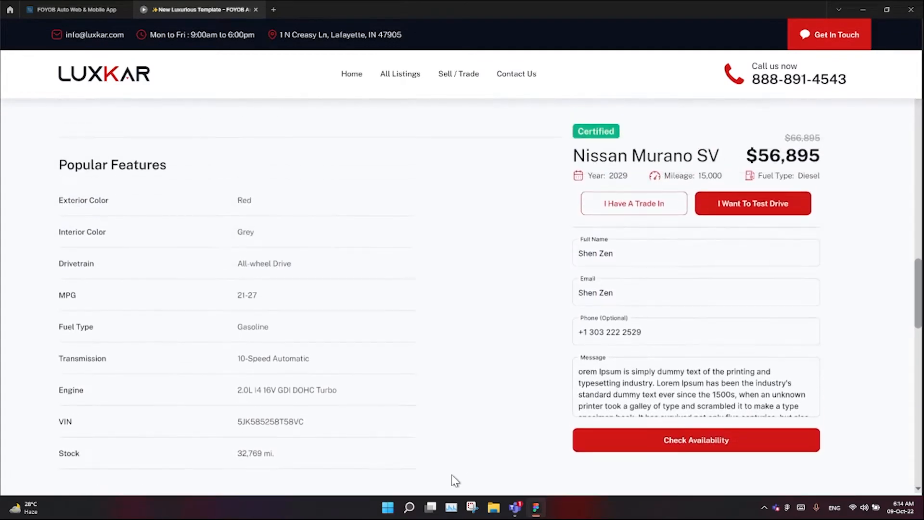
mouse_move(428, 338)
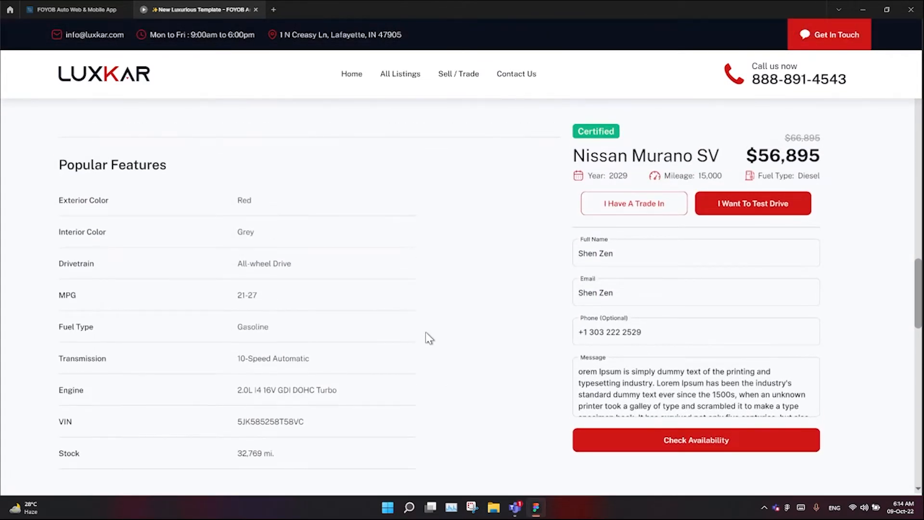
mouse_move(382, 418)
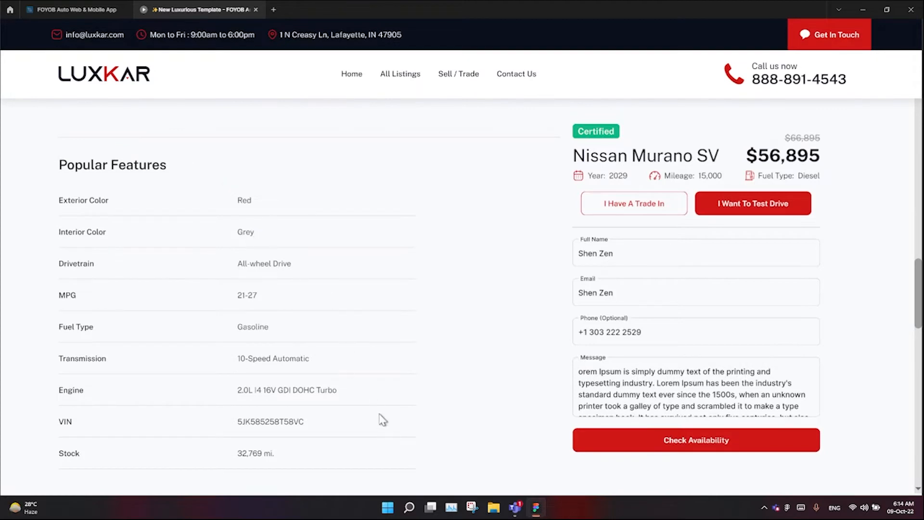
scroll("down", 3)
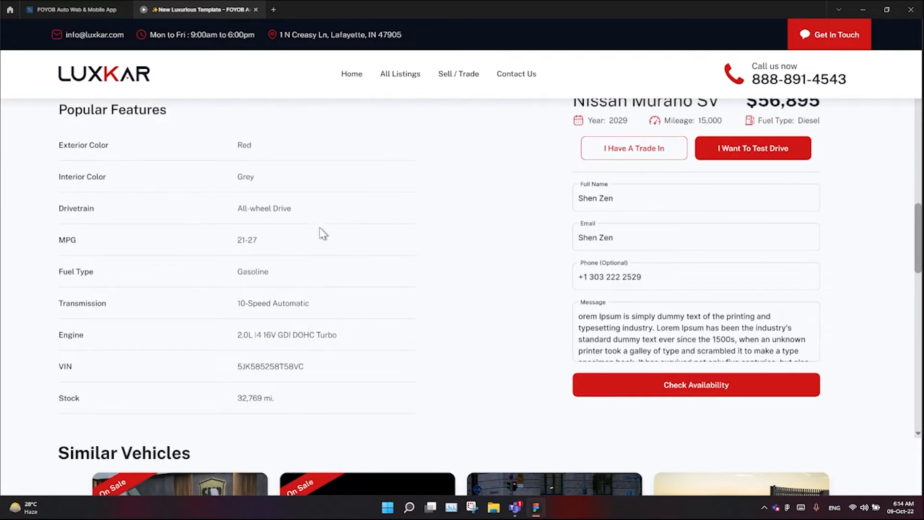
mouse_move(466, 346)
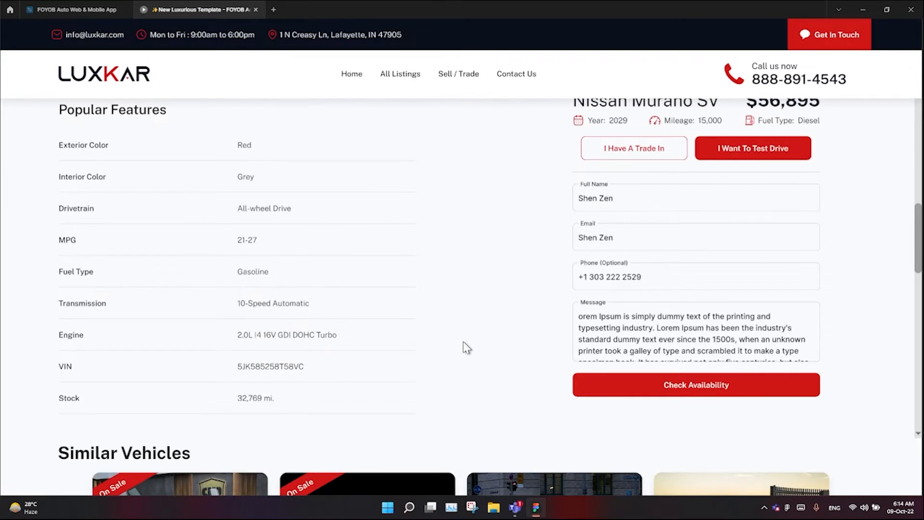
mouse_move(507, 369)
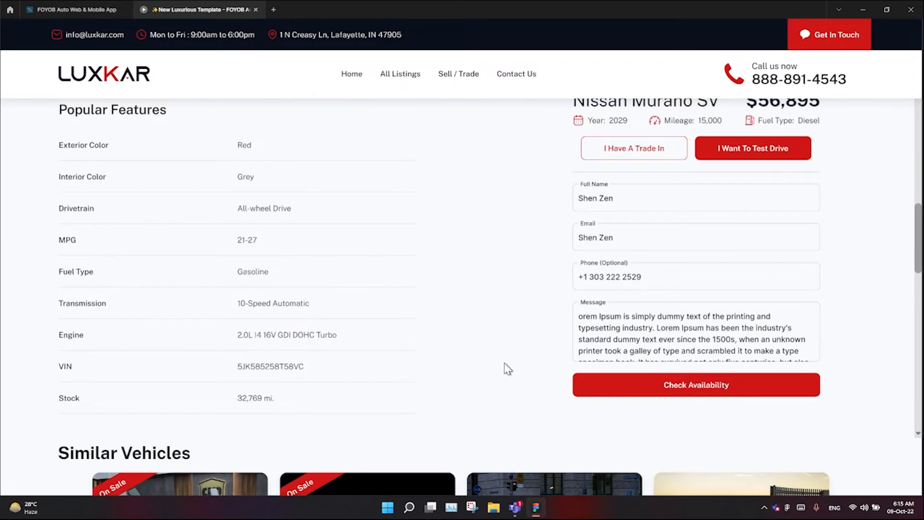
scroll("down", 3)
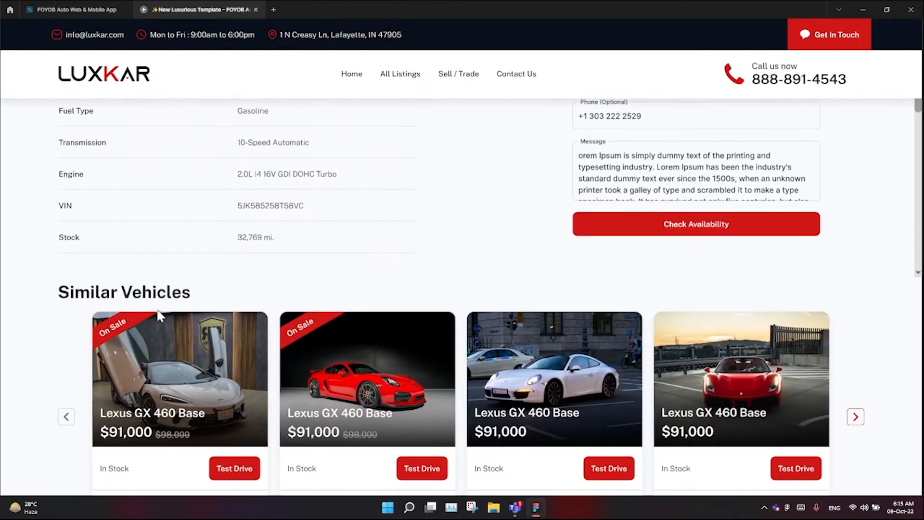
mouse_move(718, 331)
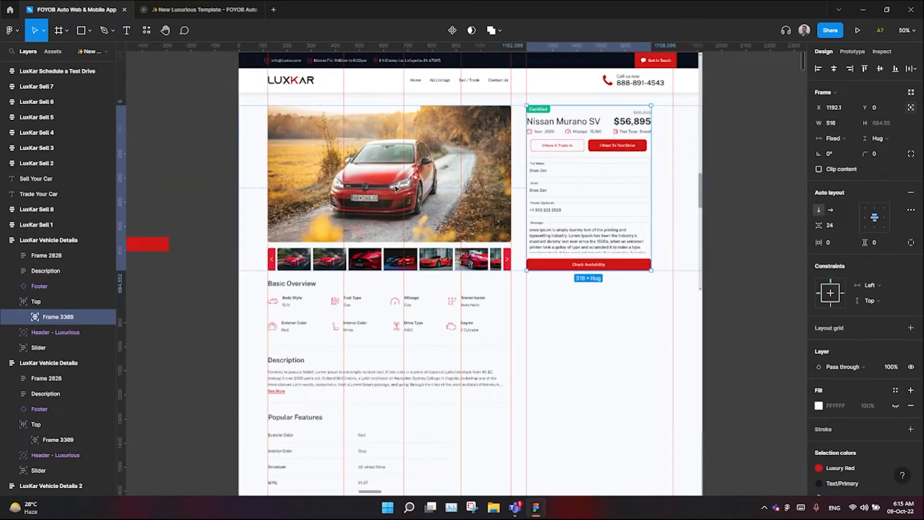
Select the Top frame holding the car gallery and enquiry form in the layers panel.
left_click(35, 302)
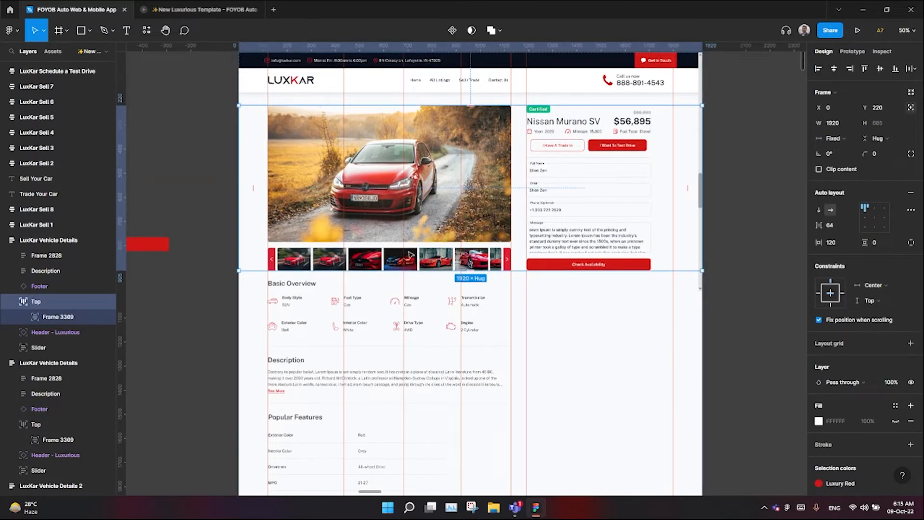
left_click(54, 285)
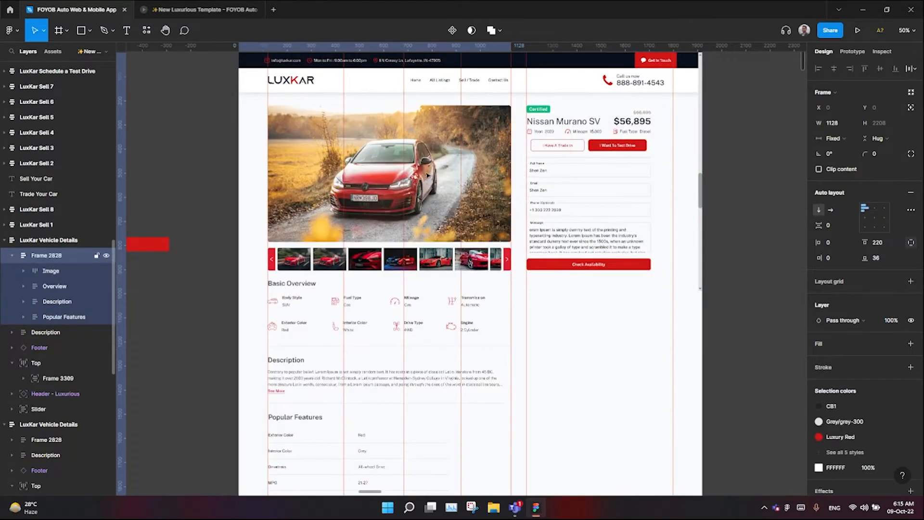
scroll("down", 3)
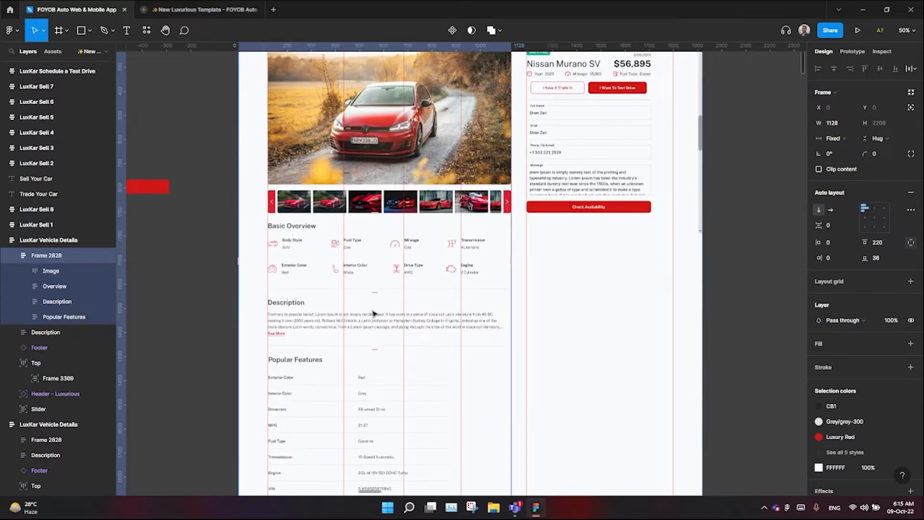
scroll("down", 3)
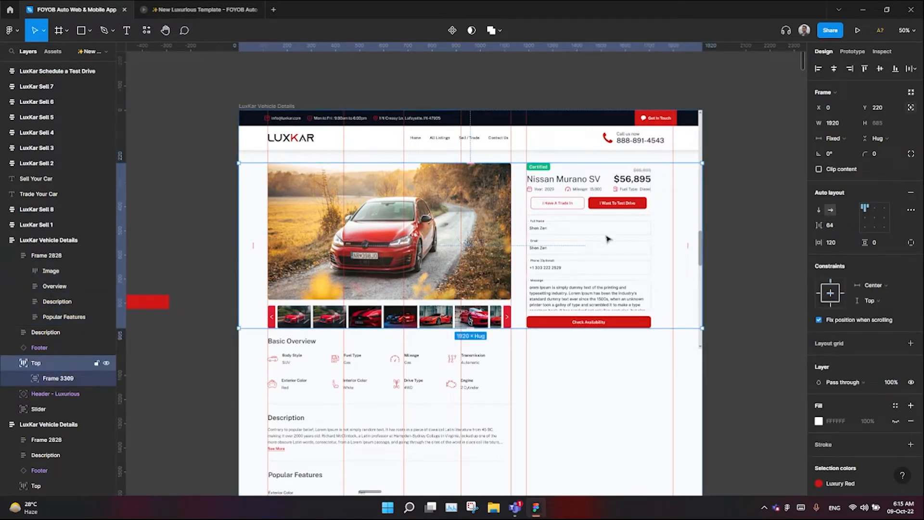
mouse_move(655, 271)
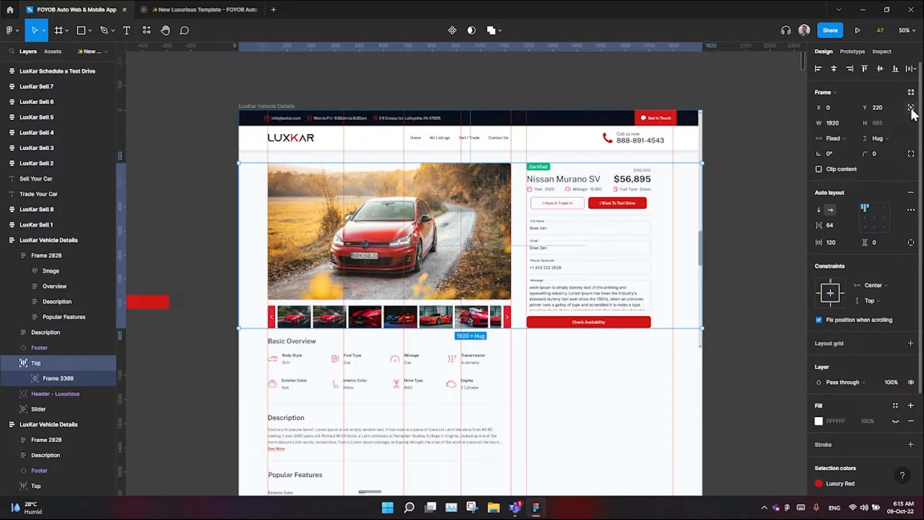
mouse_move(910, 106)
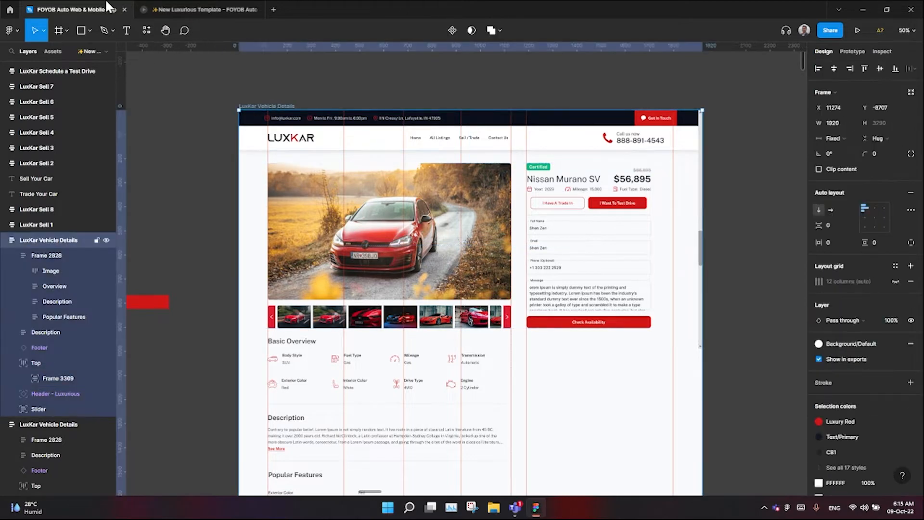
left_click(35, 363)
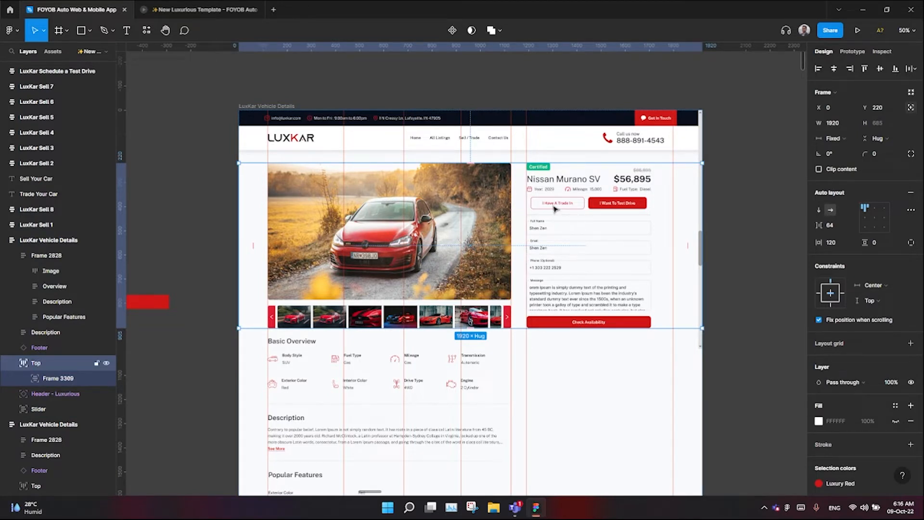
mouse_move(540, 189)
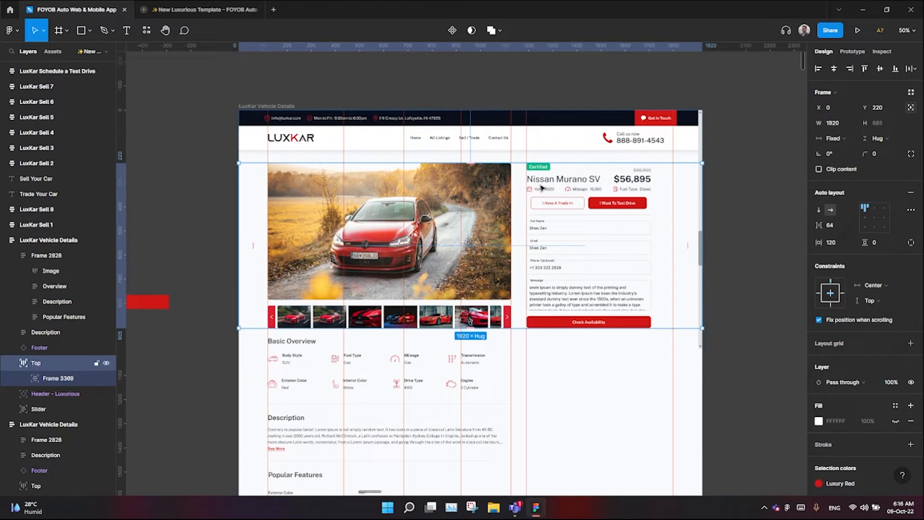
mouse_move(543, 185)
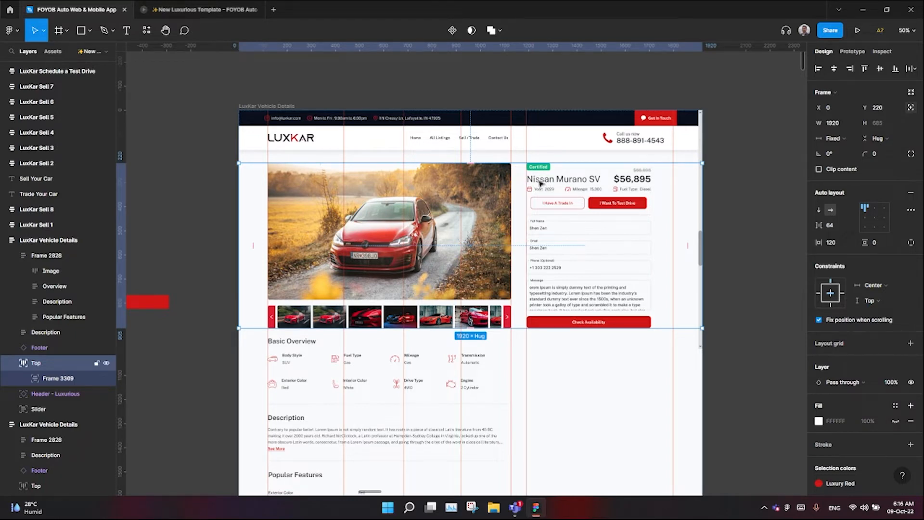
Set the Top frame to 'Fix position when scrolling' under Constraints.
left_click(818, 320)
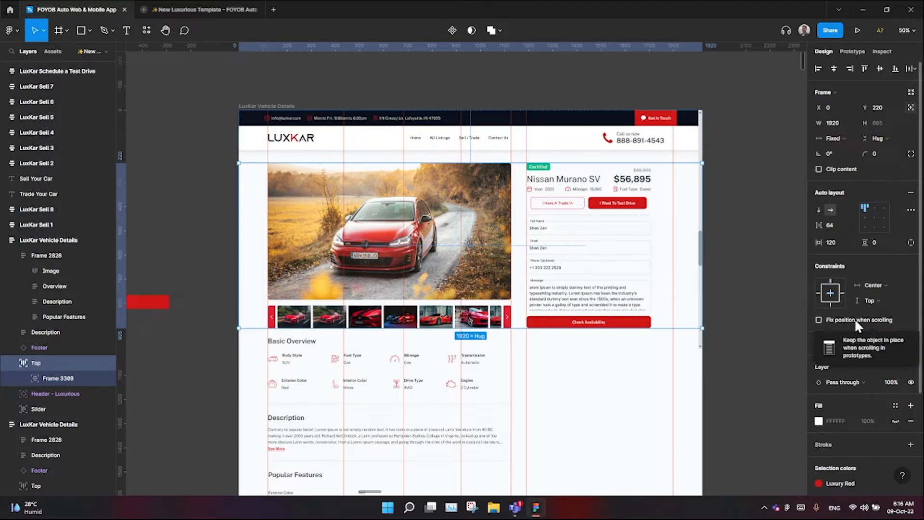
left_click(59, 377)
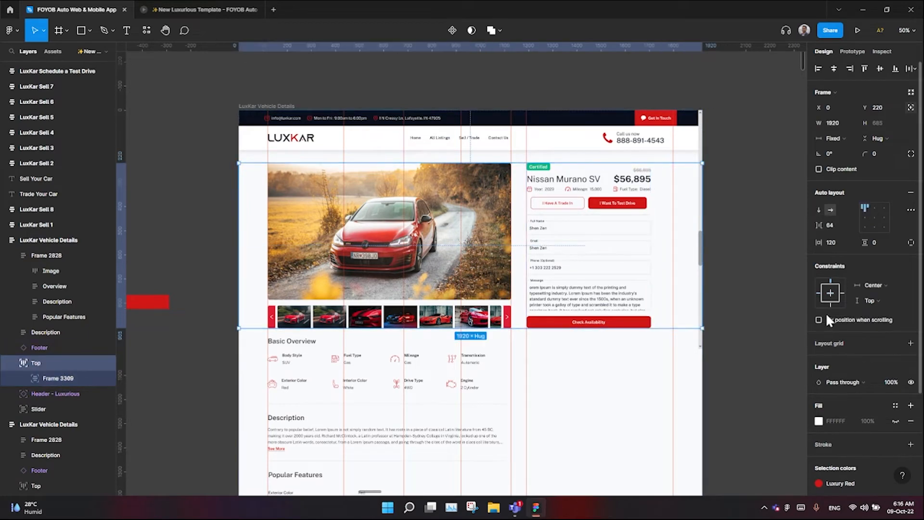
left_click(817, 320)
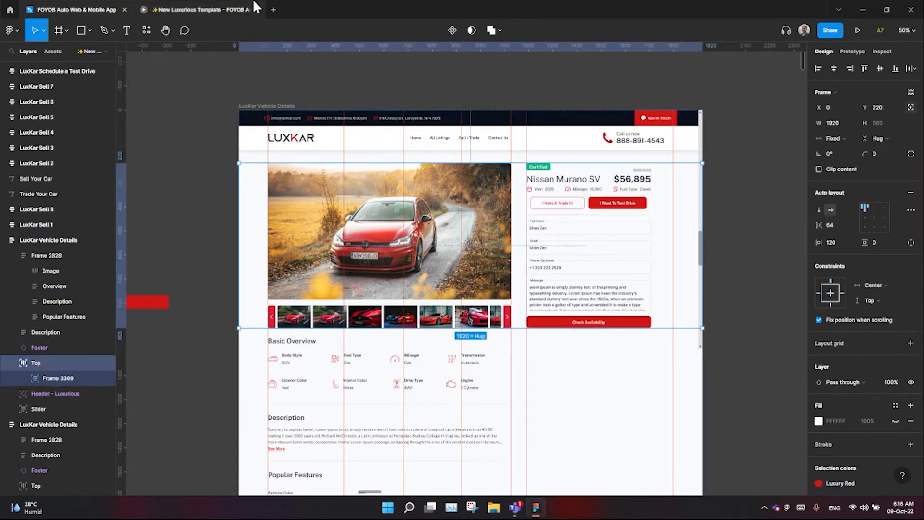
left_click(857, 30)
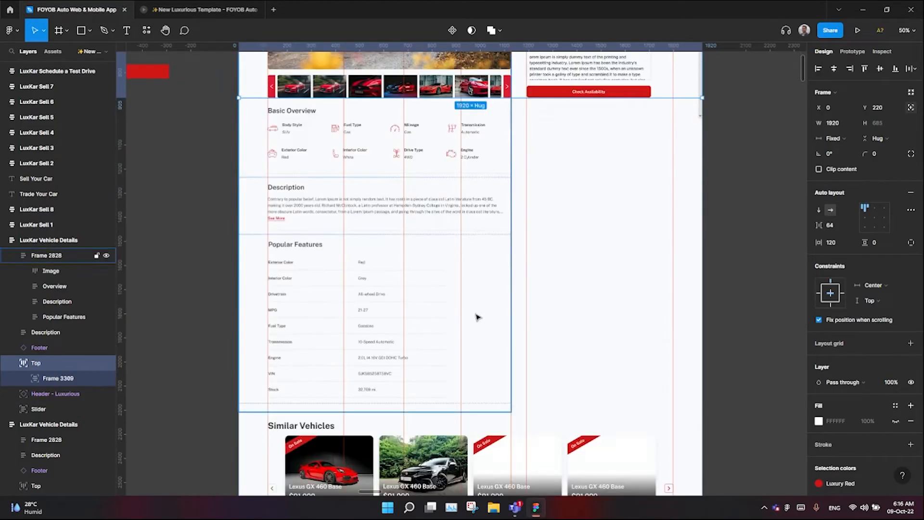
Scroll down to the duplicated LuxKar Vehicle Details 1 frame with Similar Vehicles and footer below.
scroll("down", 3)
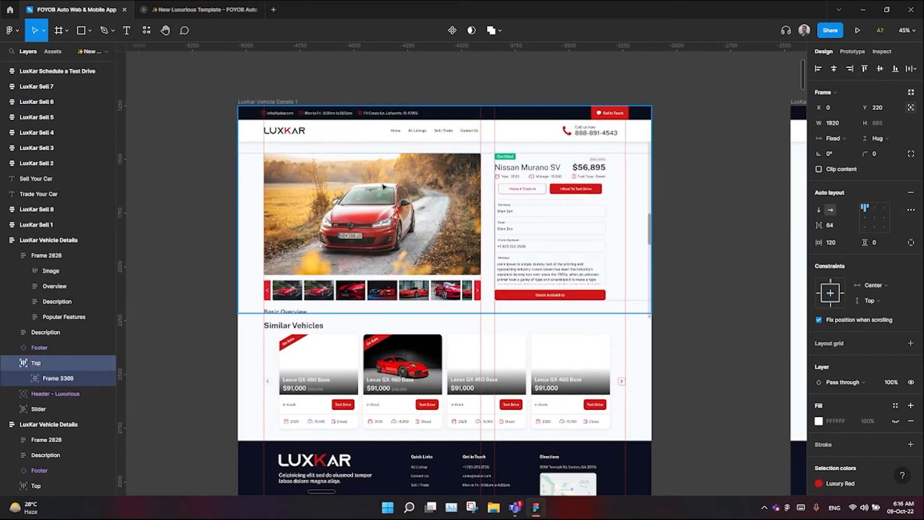
mouse_move(561, 227)
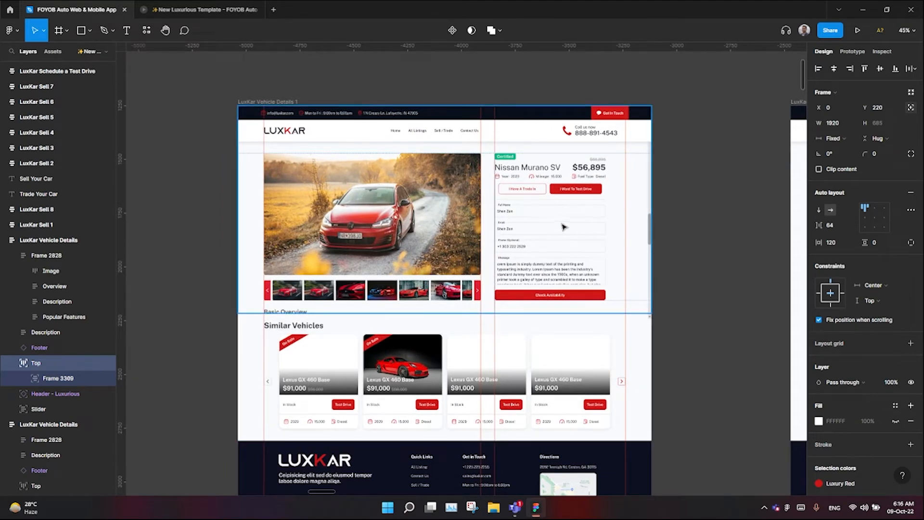
mouse_move(516, 211)
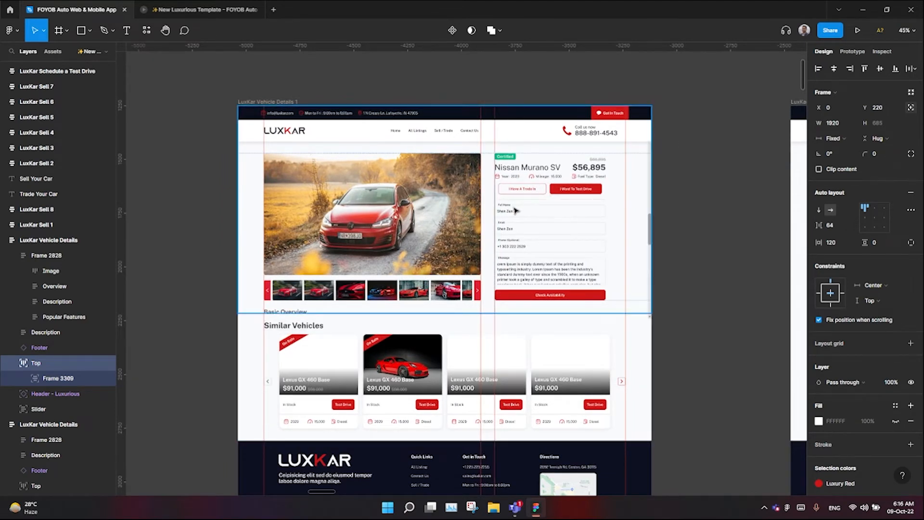
mouse_move(551, 200)
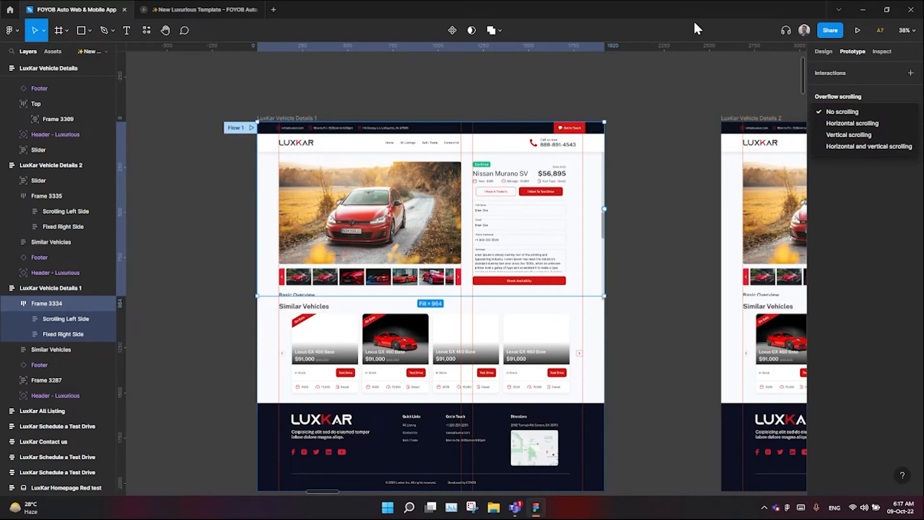
mouse_move(626, 166)
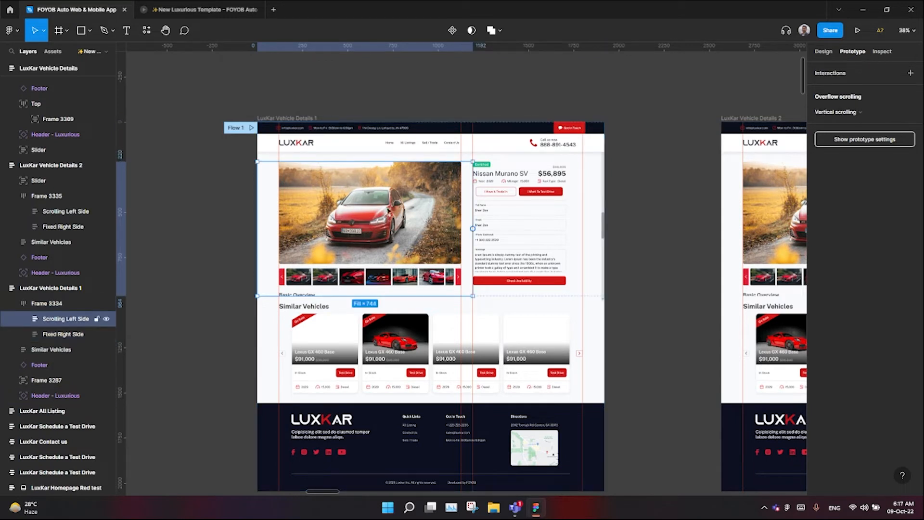
Set the Scrolling Left Side frame's Overflow scrolling to Vertical scrolling, leaving Fixed Right Side unscrolled.
left_click(64, 334)
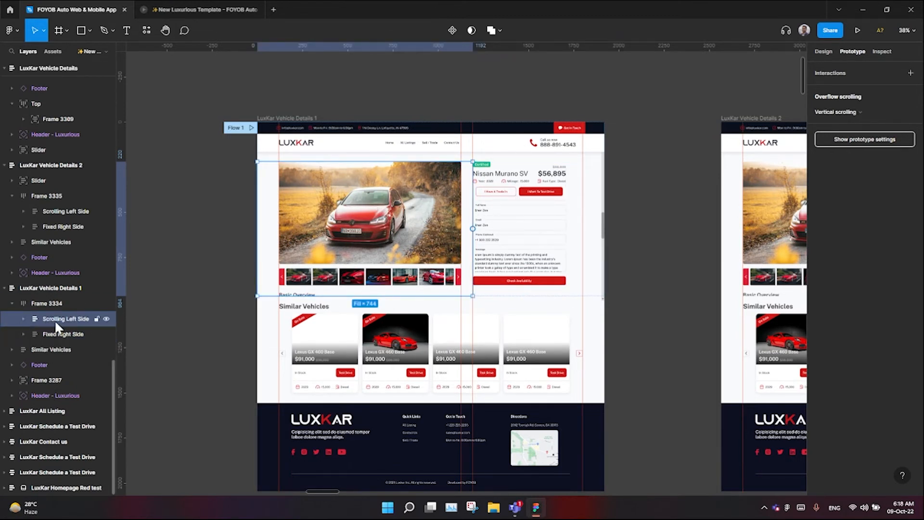
left_click(62, 334)
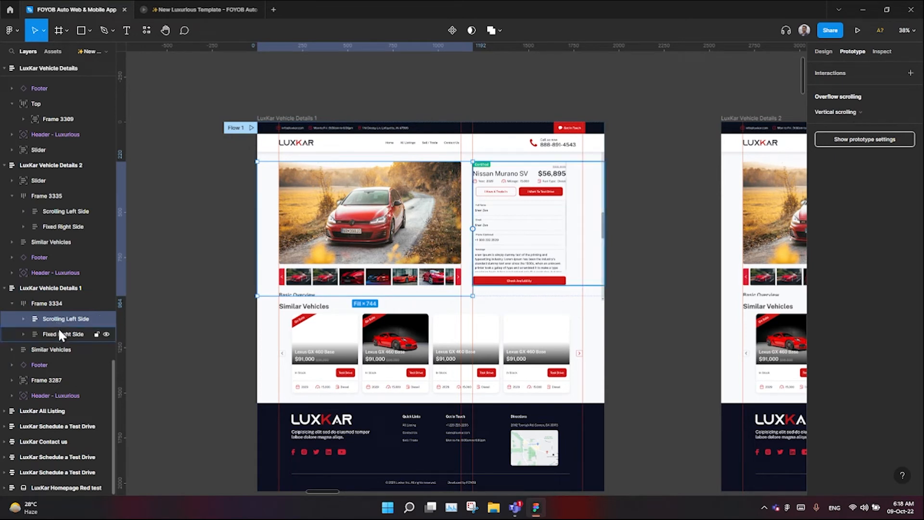
left_click(62, 334)
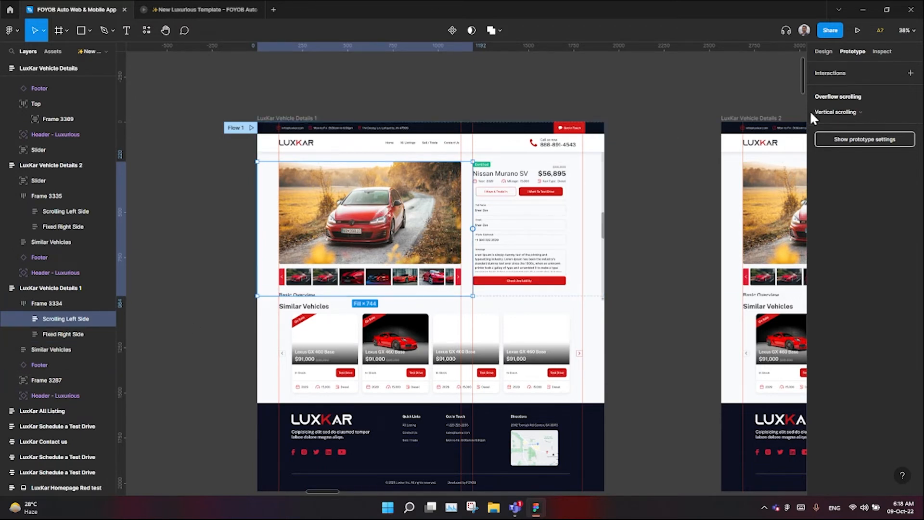
left_click(836, 112)
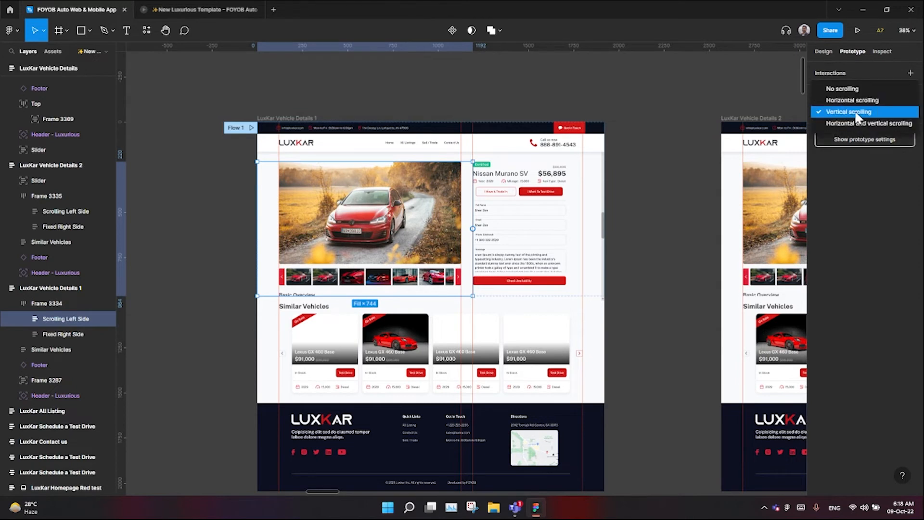
left_click(849, 111)
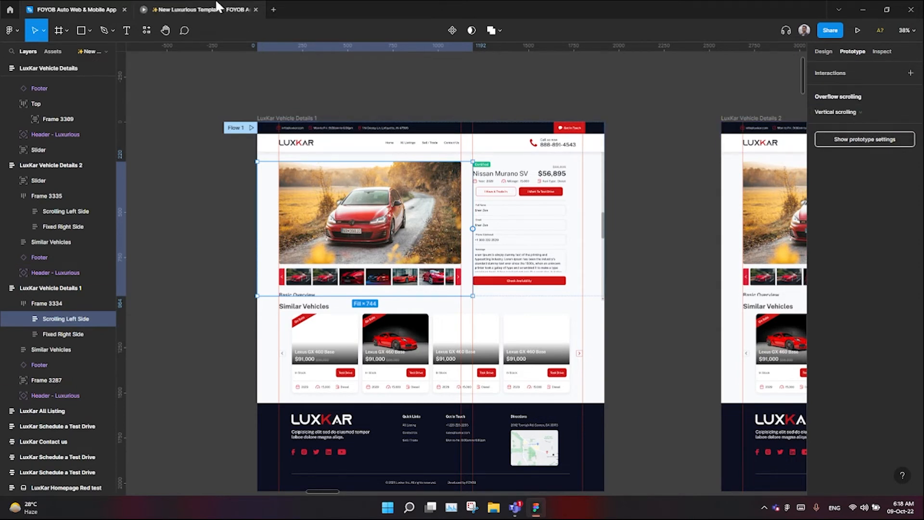
mouse_move(199, 10)
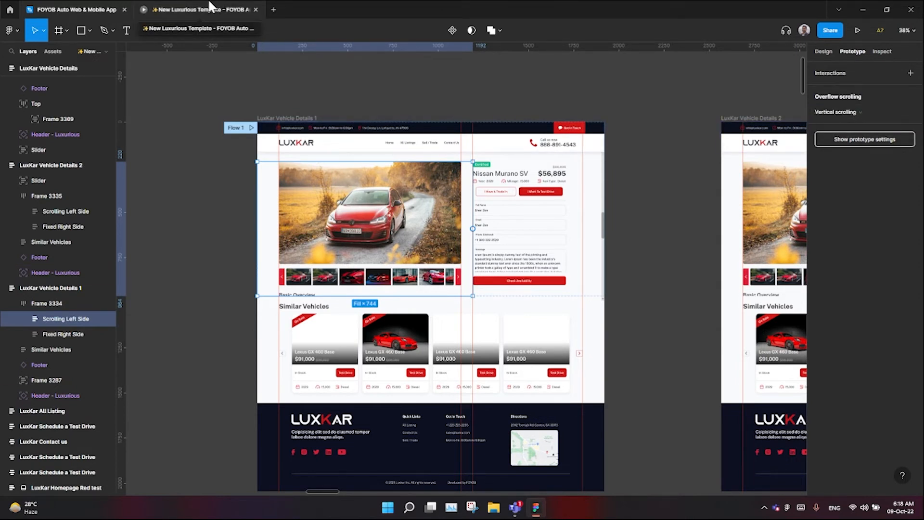
left_click(858, 30)
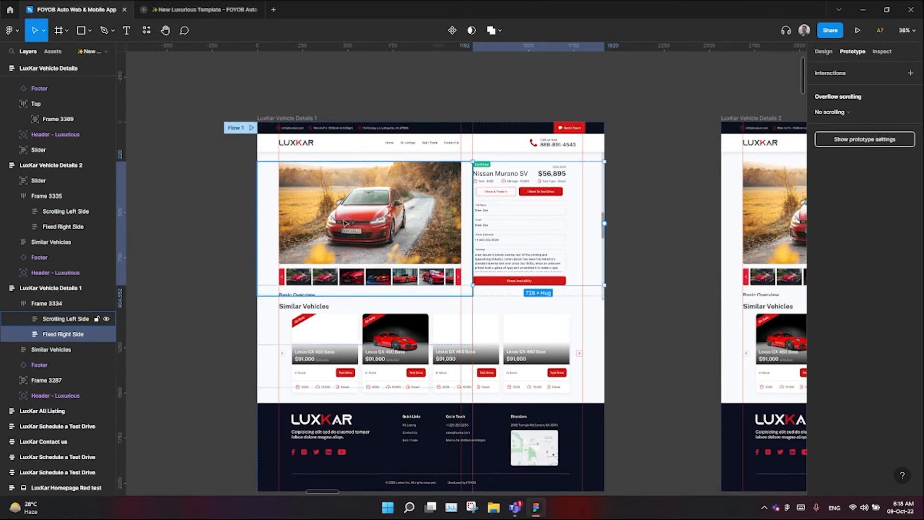
Preview the prototype, scrolling the left column past the fixed form through Similar Vehicles to the footer.
left_click(858, 30)
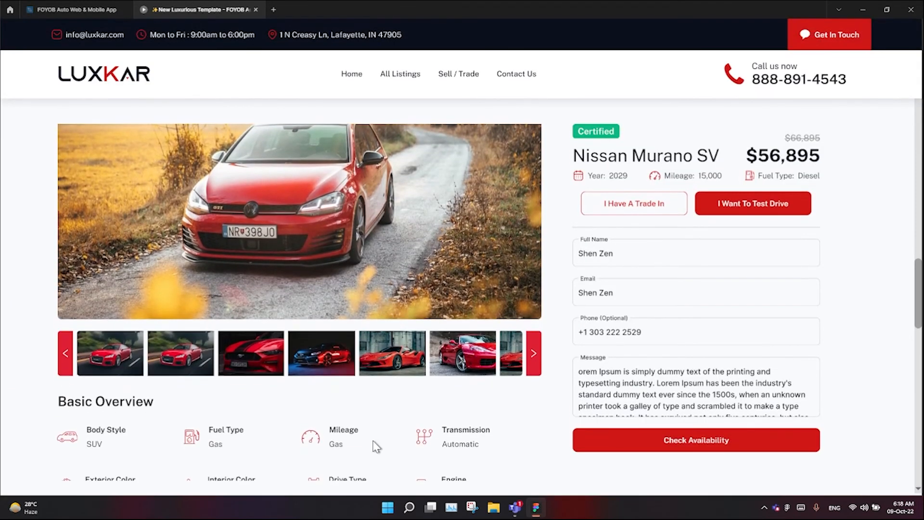
scroll("down", 3)
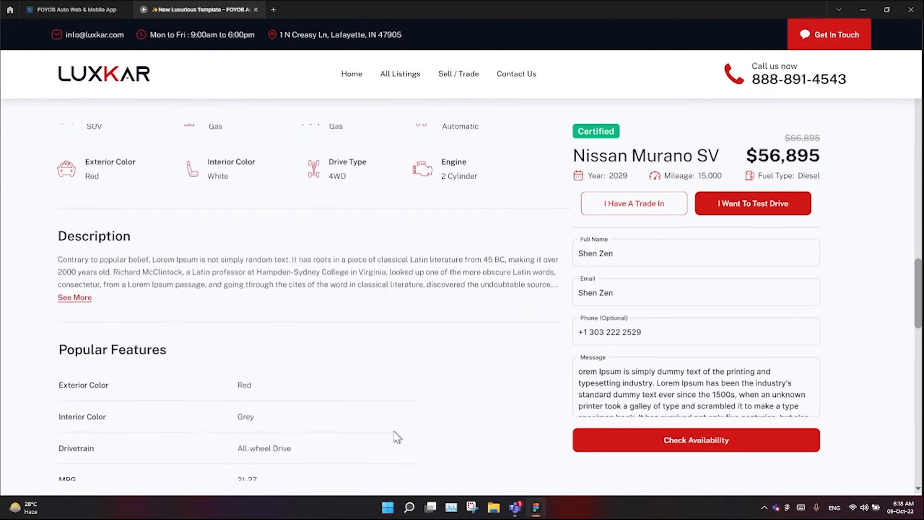
scroll("down", 3)
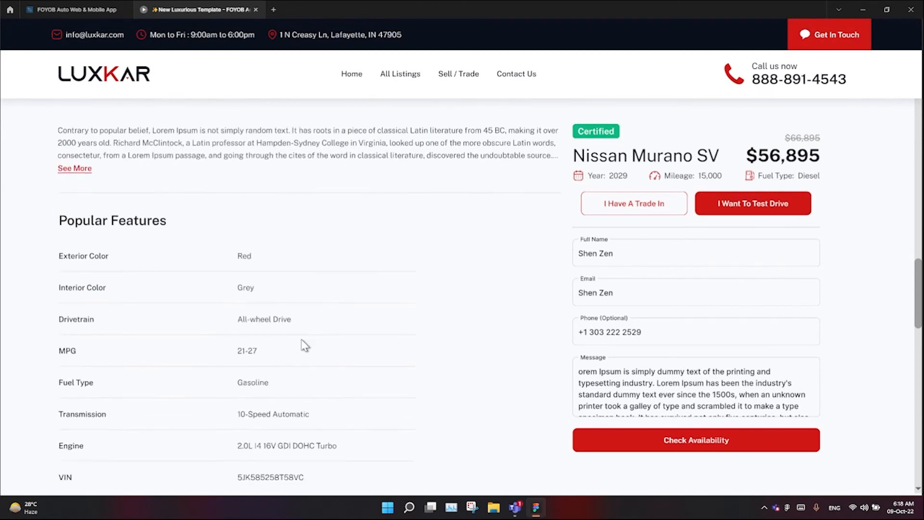
scroll("down", 3)
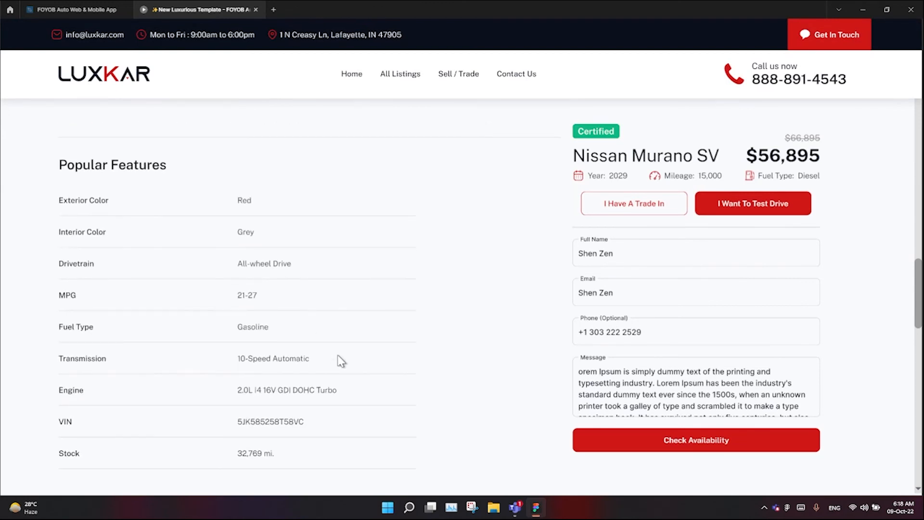
mouse_move(411, 436)
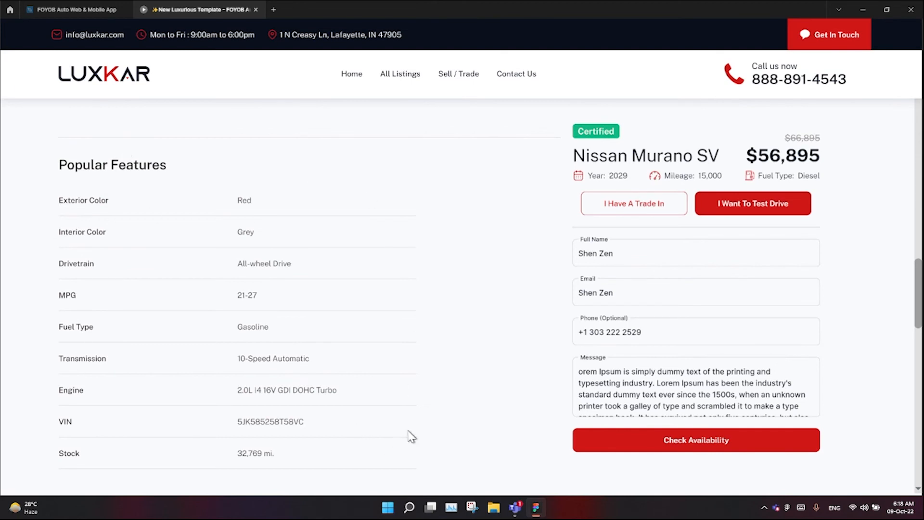
mouse_move(453, 471)
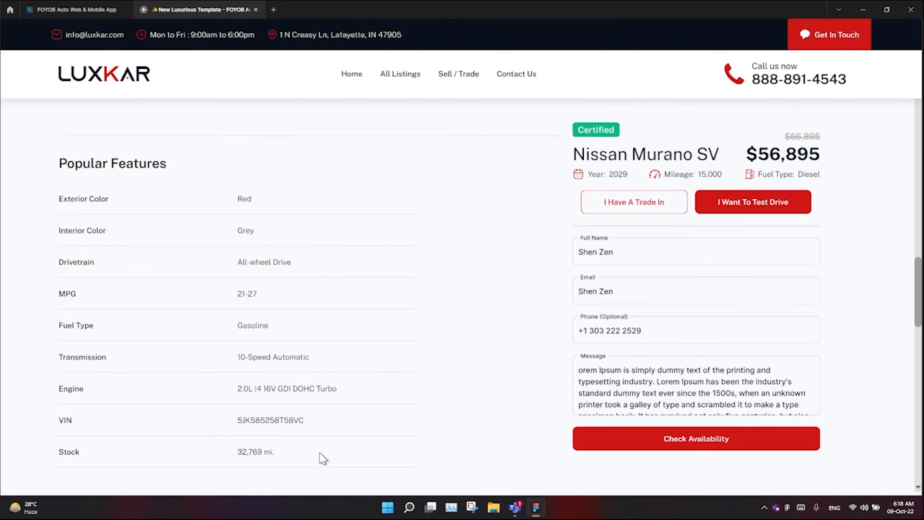
scroll("down", 3)
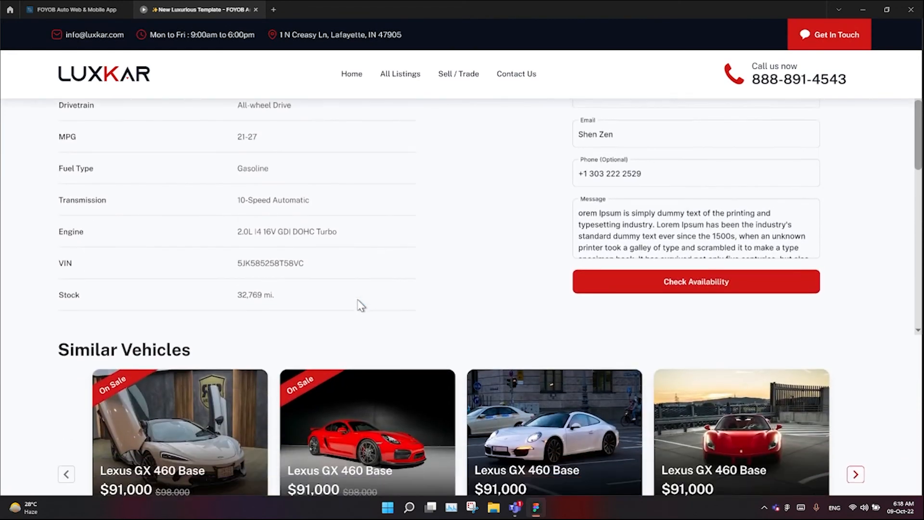
scroll("down", 3)
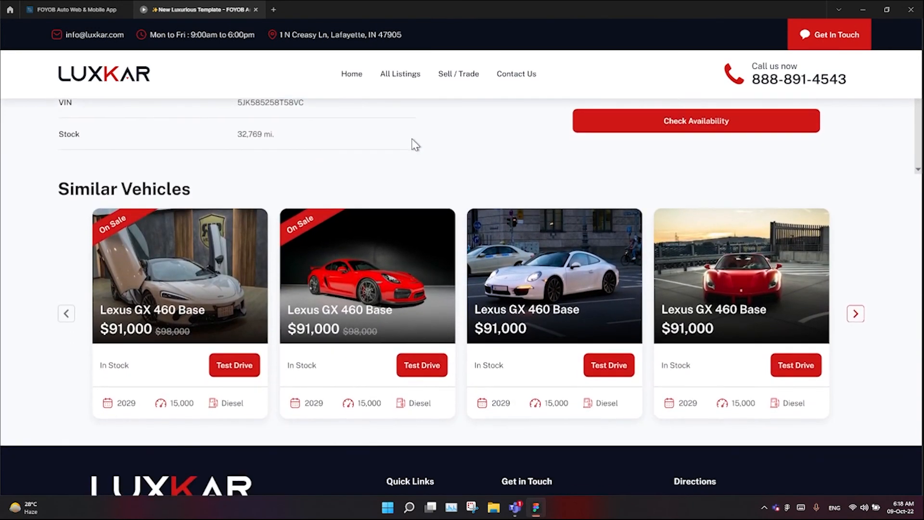
scroll("down", 3)
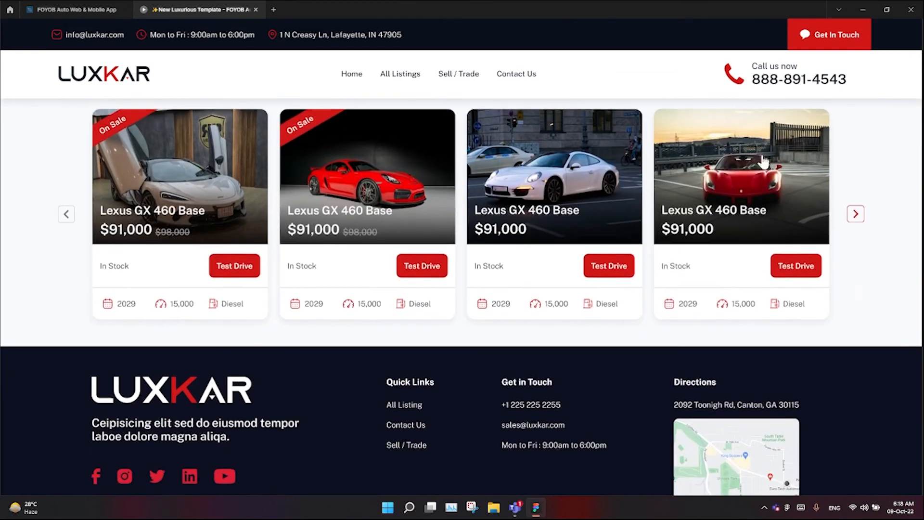
scroll("down", 3)
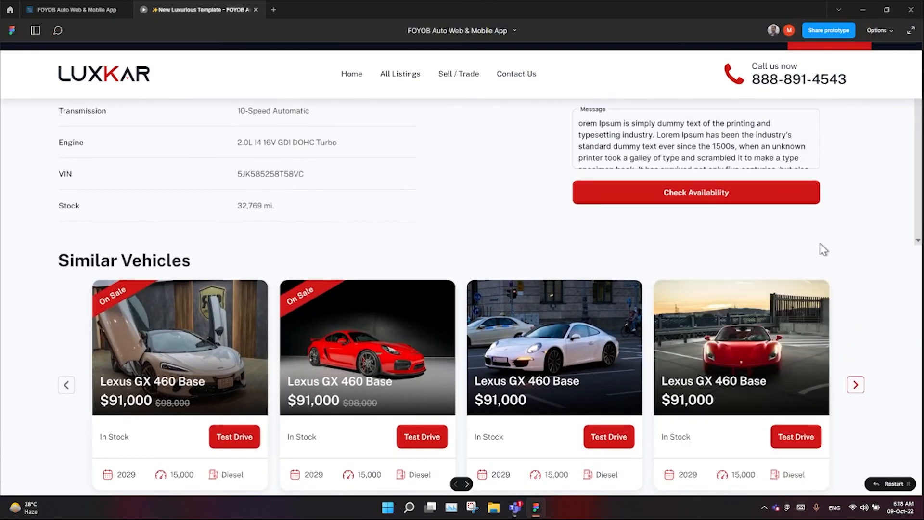
scroll("down", 3)
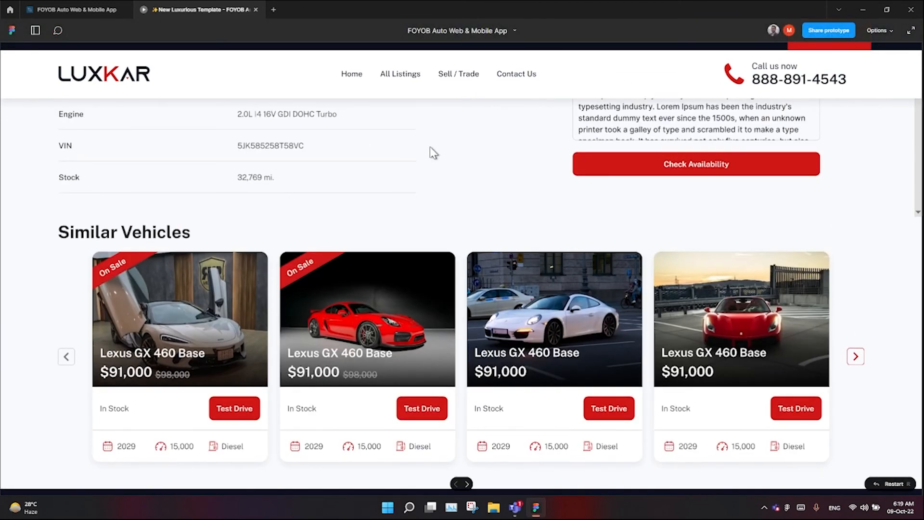
scroll("down", 3)
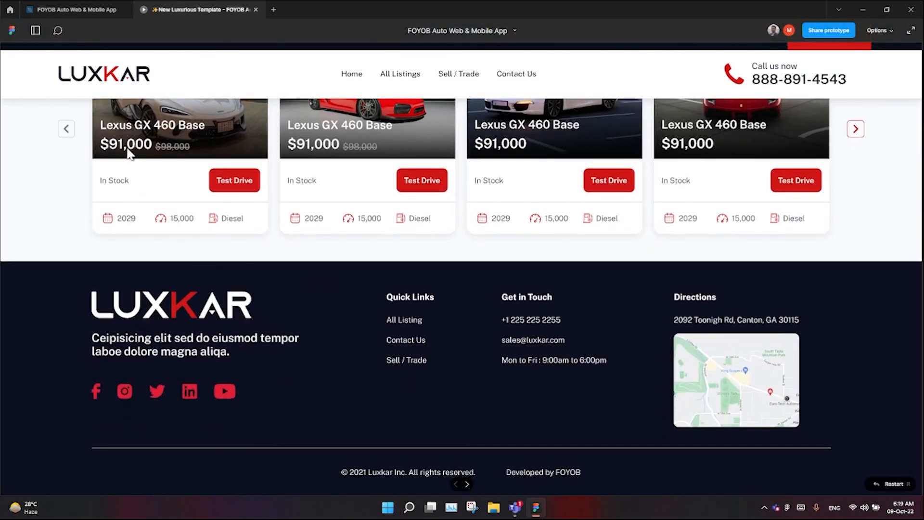